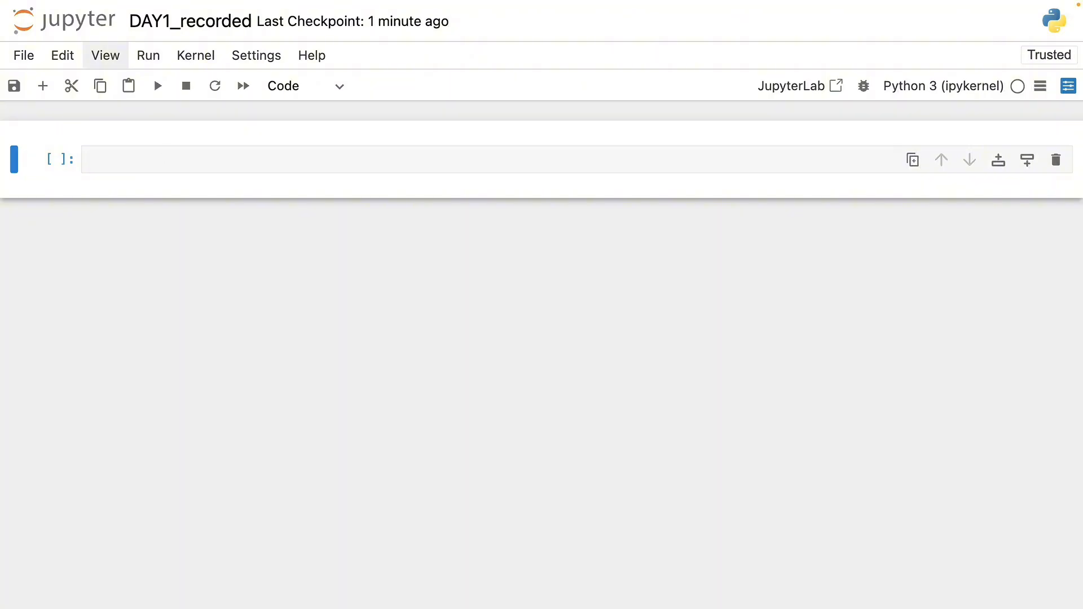
# Step: Write and run the imports of osmnx, geopandas and folium, printing osmnx version 2.0.6
pyautogui.write('import osmnx as ox')
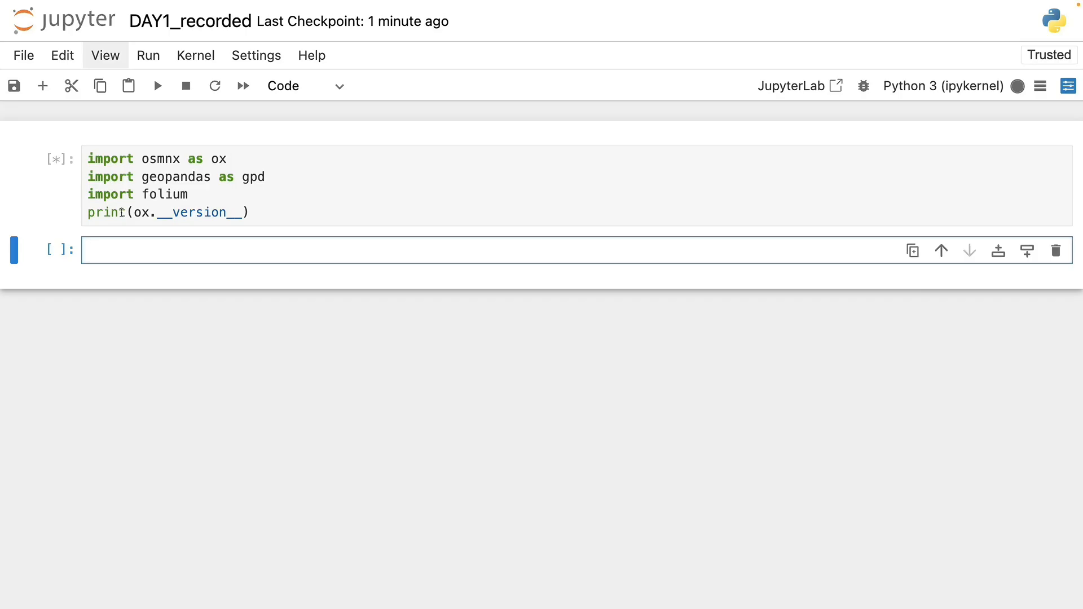
pyautogui.click(156, 86)
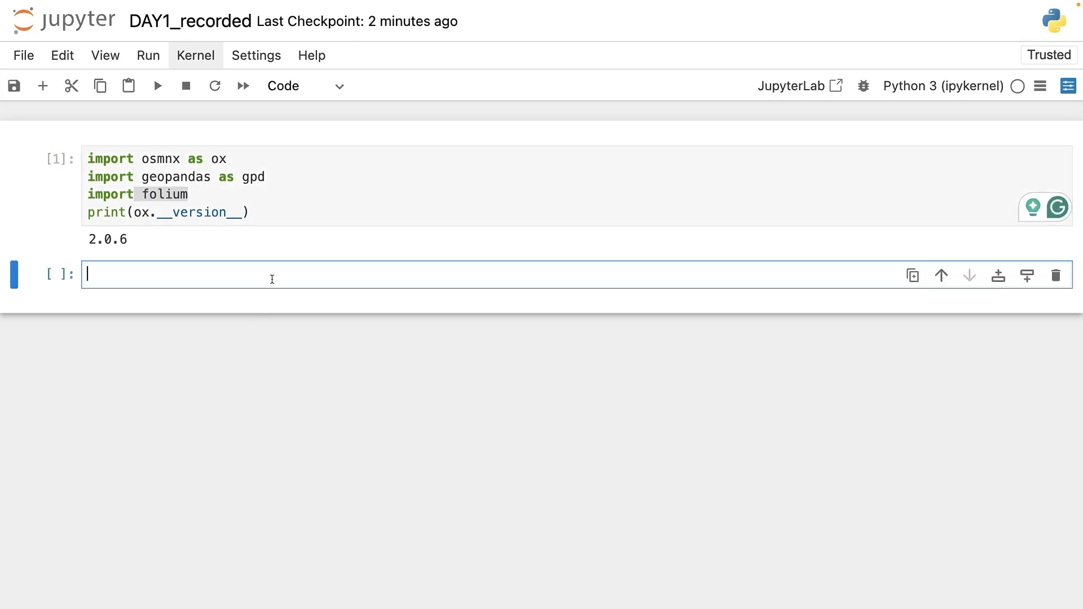
# Step: Geocode "District 5, Budapest" with ox.geocode_to_gdf and run admin.plot() to draw its boundary
pyautogui.write('city_name = "District 5, Budapest"')
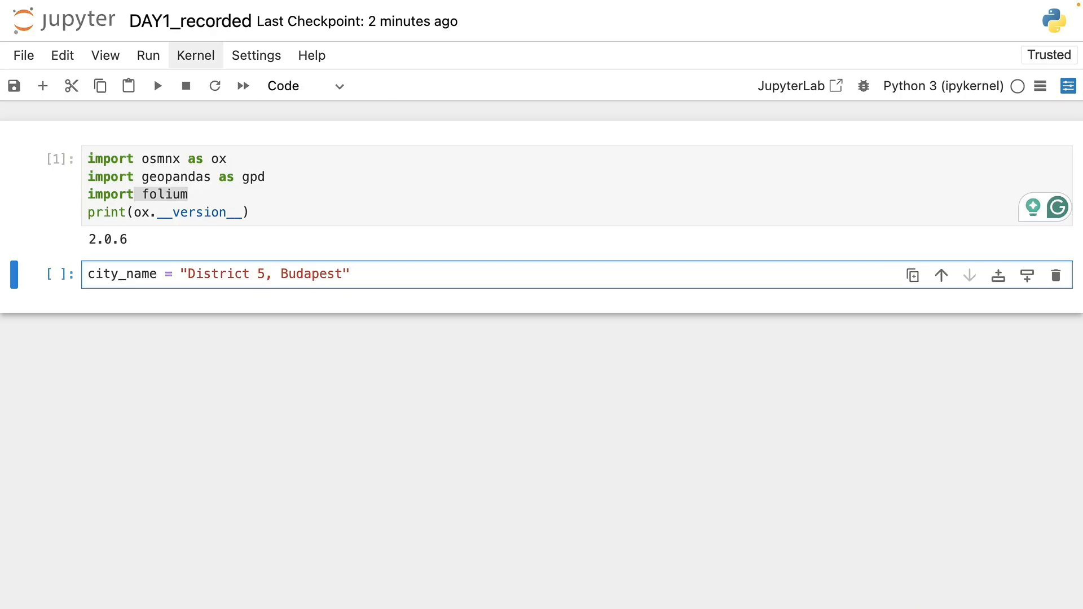
pyautogui.click(351, 273)
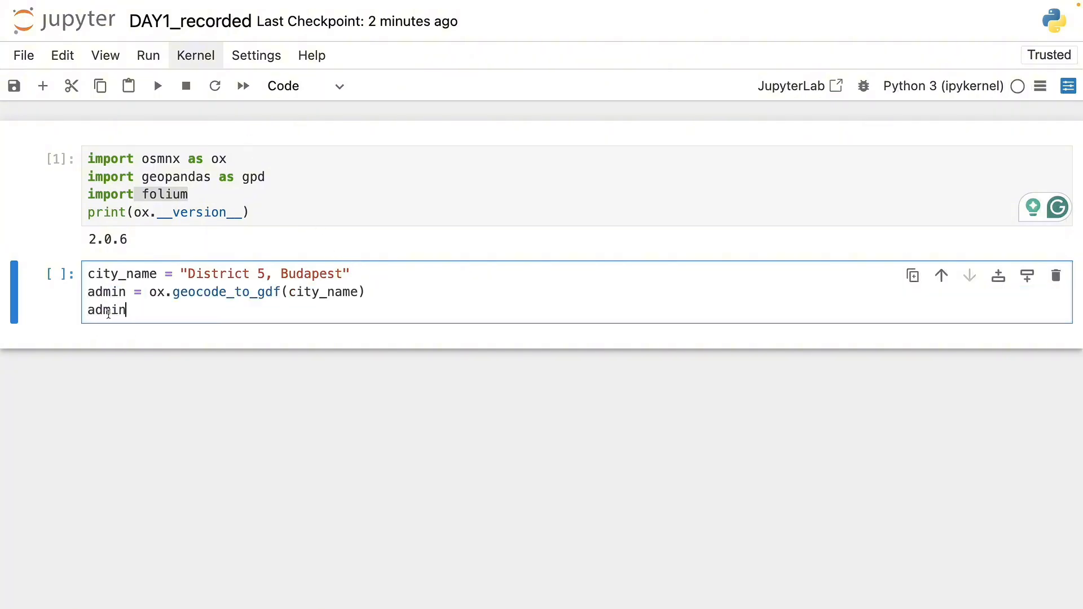
pyautogui.write('.plo')
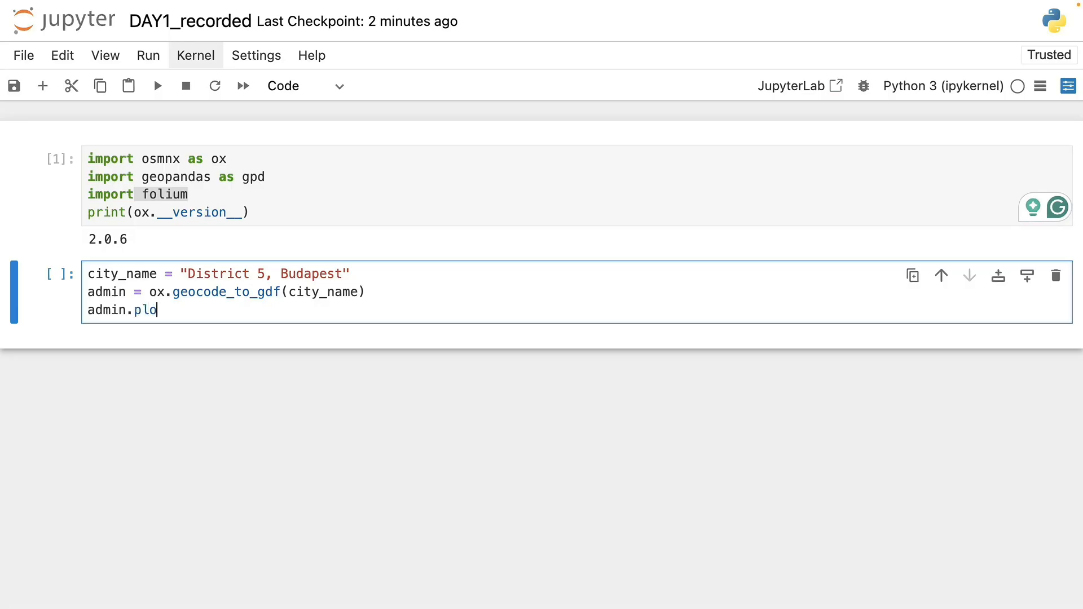
pyautogui.write('t()')
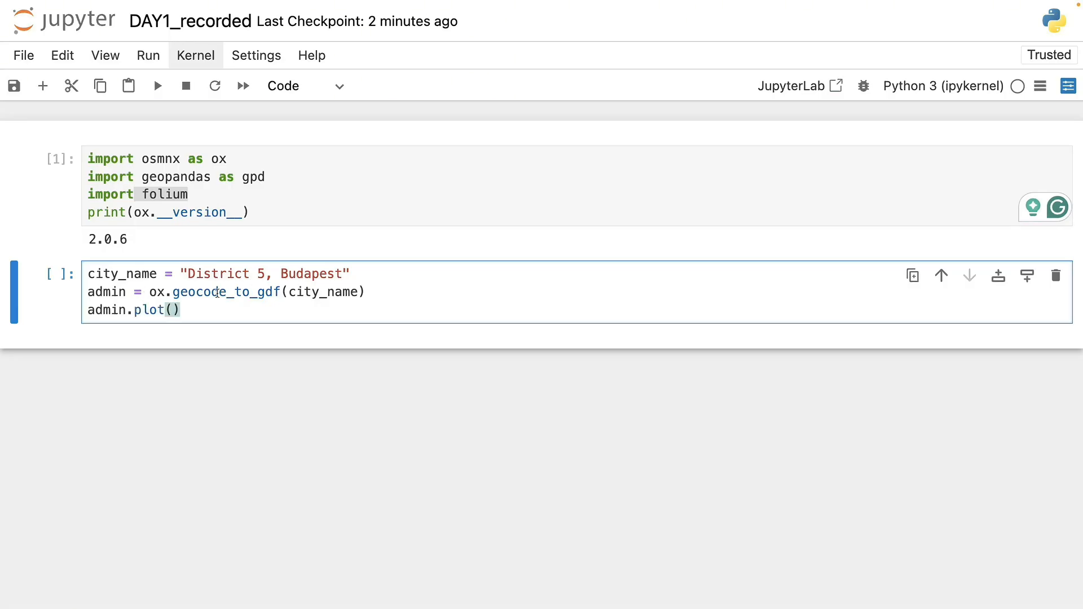
pyautogui.press('shift+enter')
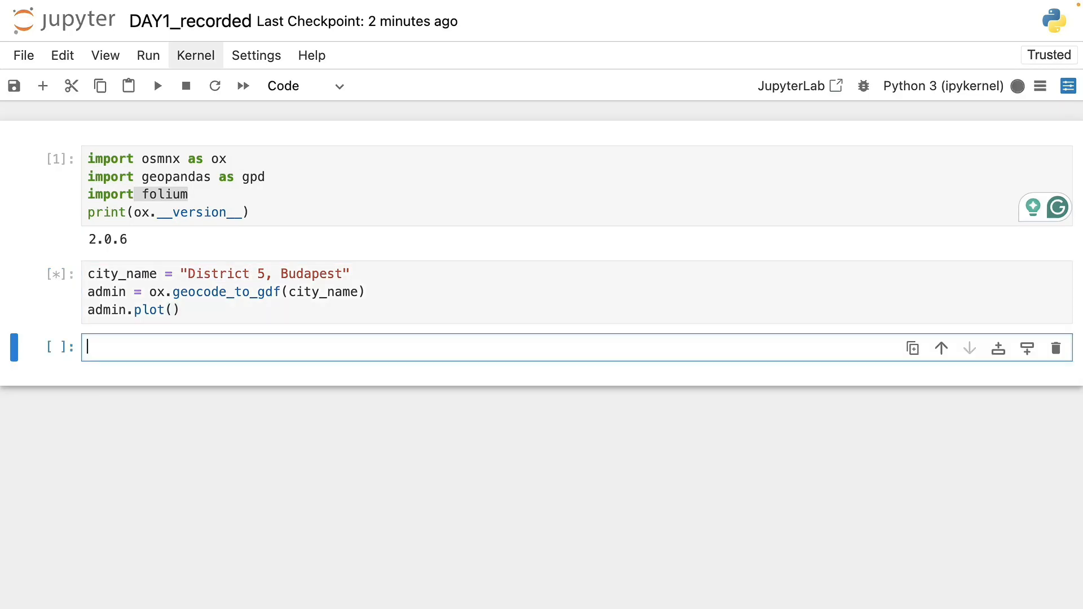
pyautogui.moveTo(218, 309)
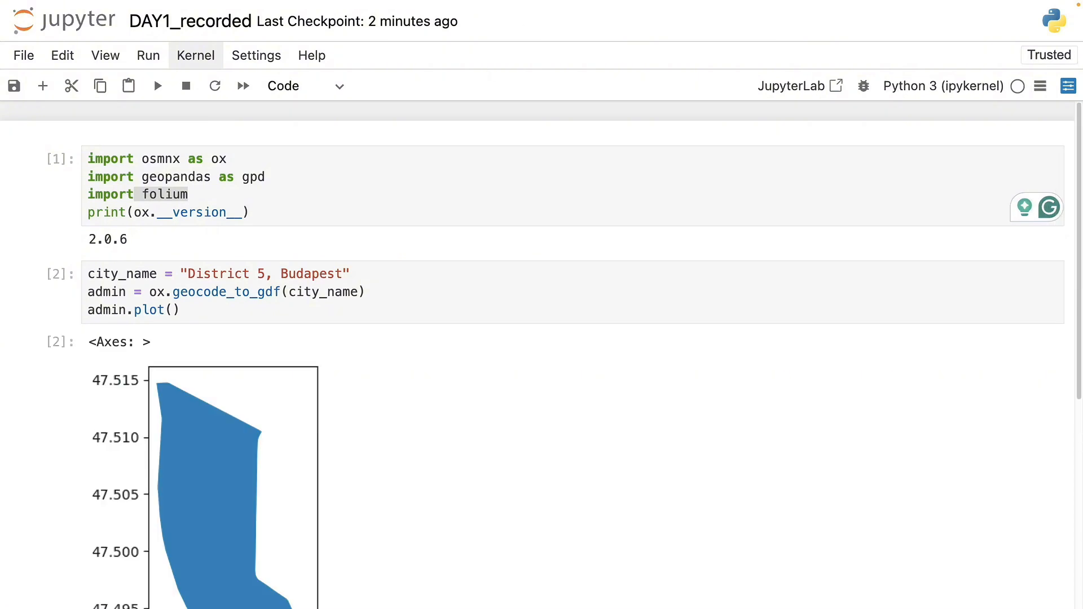
pyautogui.moveTo(409, 82)
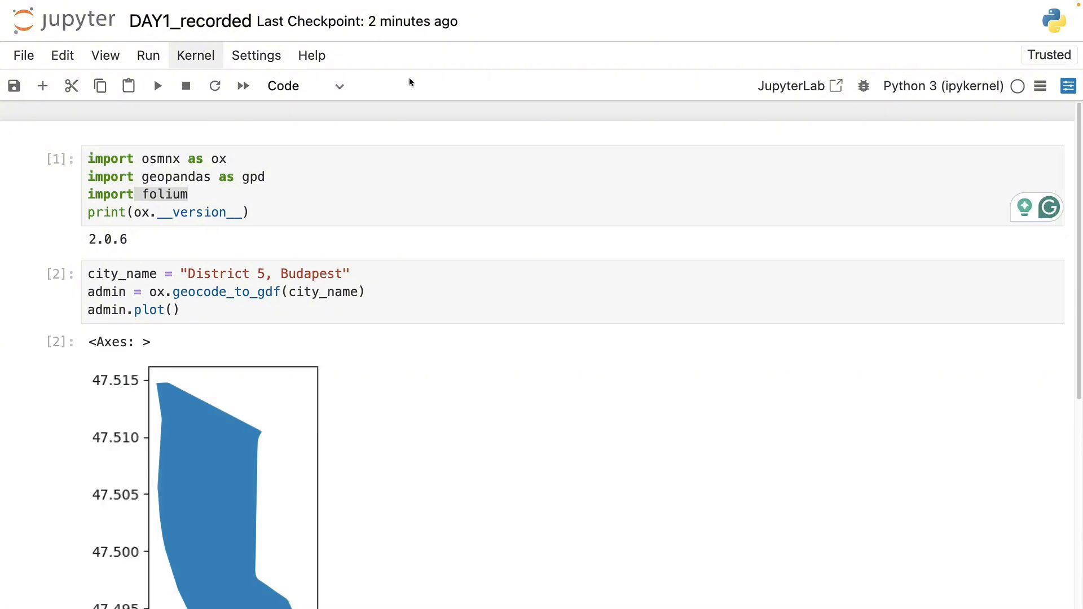
pyautogui.scroll(-3)
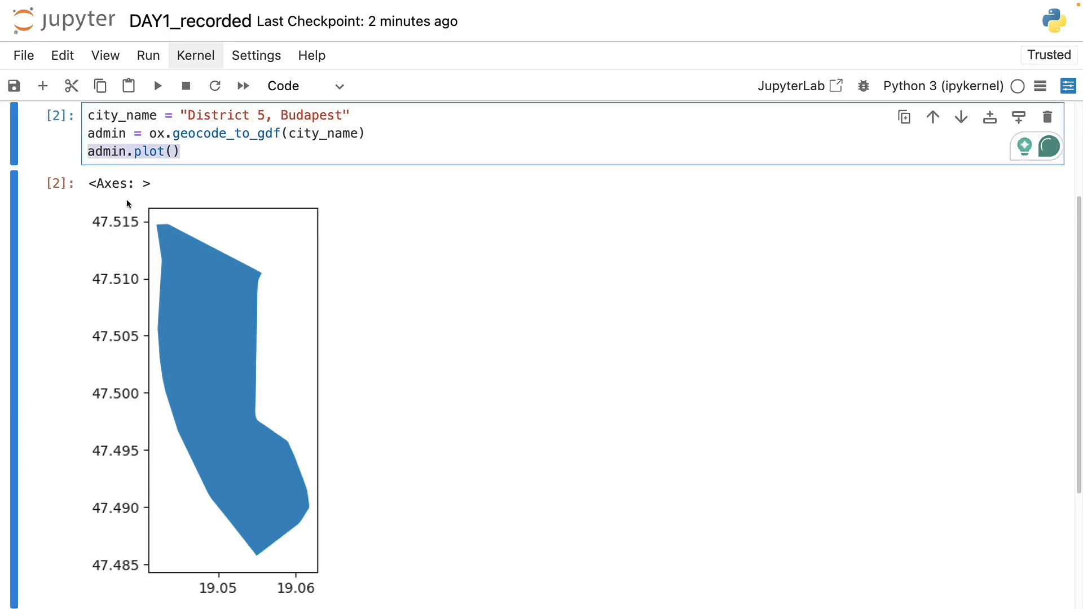
pyautogui.scroll(-3)
pyautogui.write('len(pub')
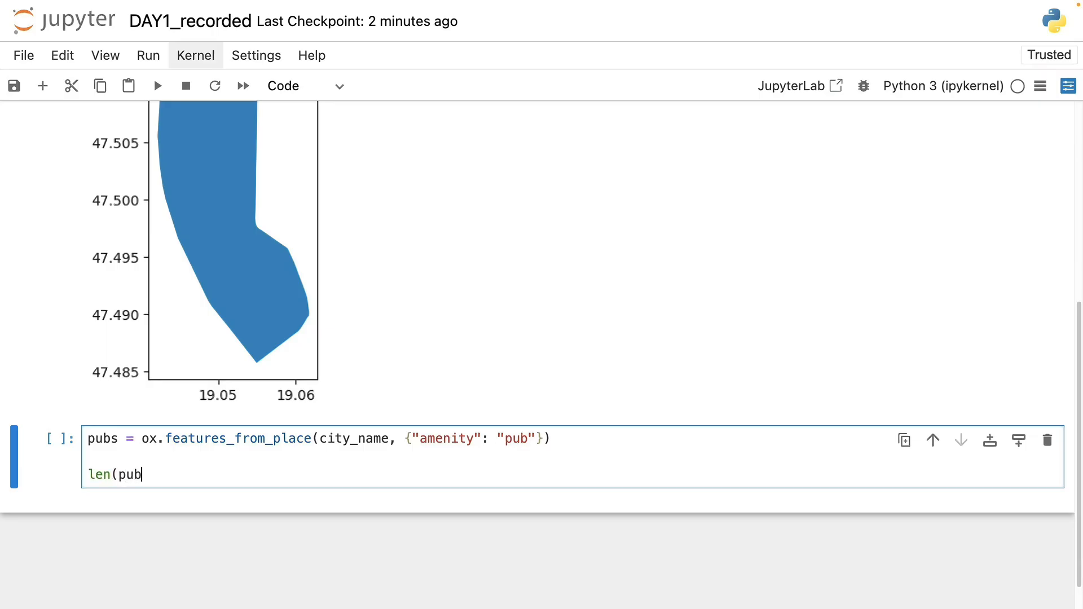
# Step: Run the pub features_from_place query as a table, then switch it to pubs.plot()
pyautogui.press('shift+enter')
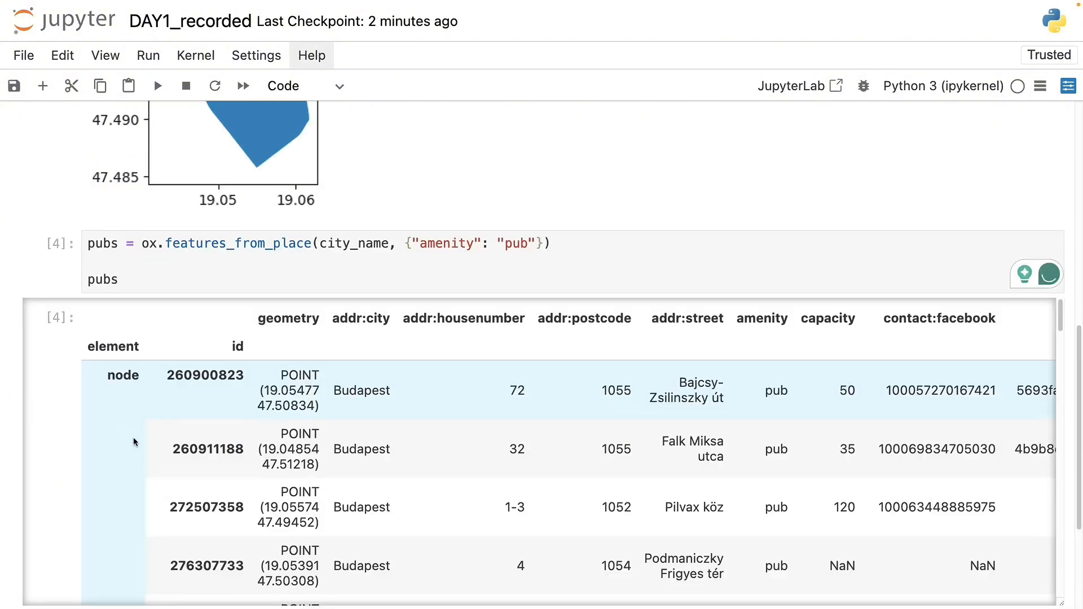
pyautogui.write('.plot(')
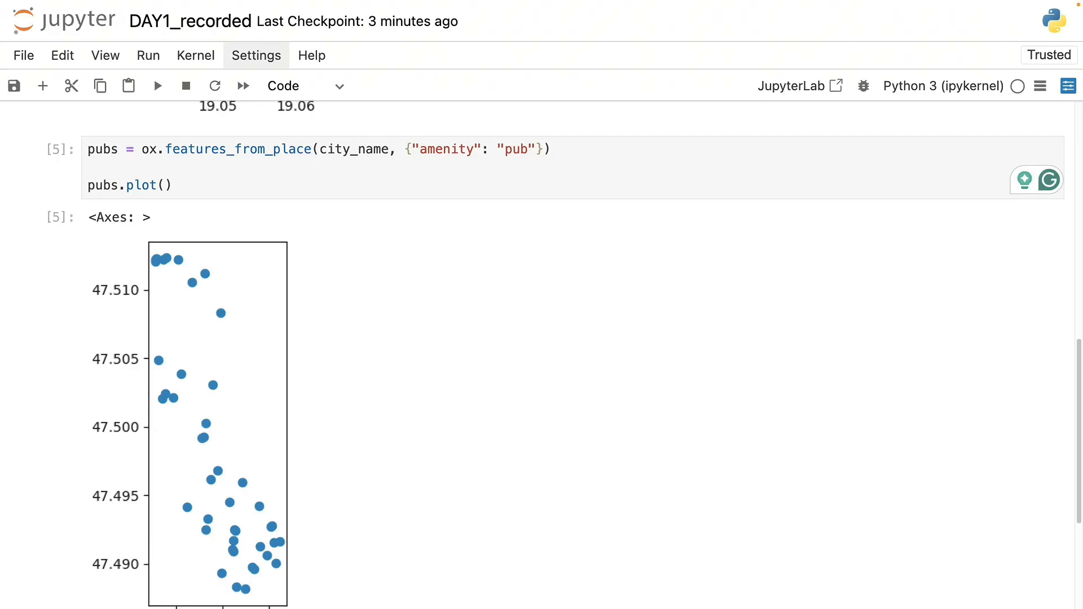
pyautogui.moveTo(178, 185)
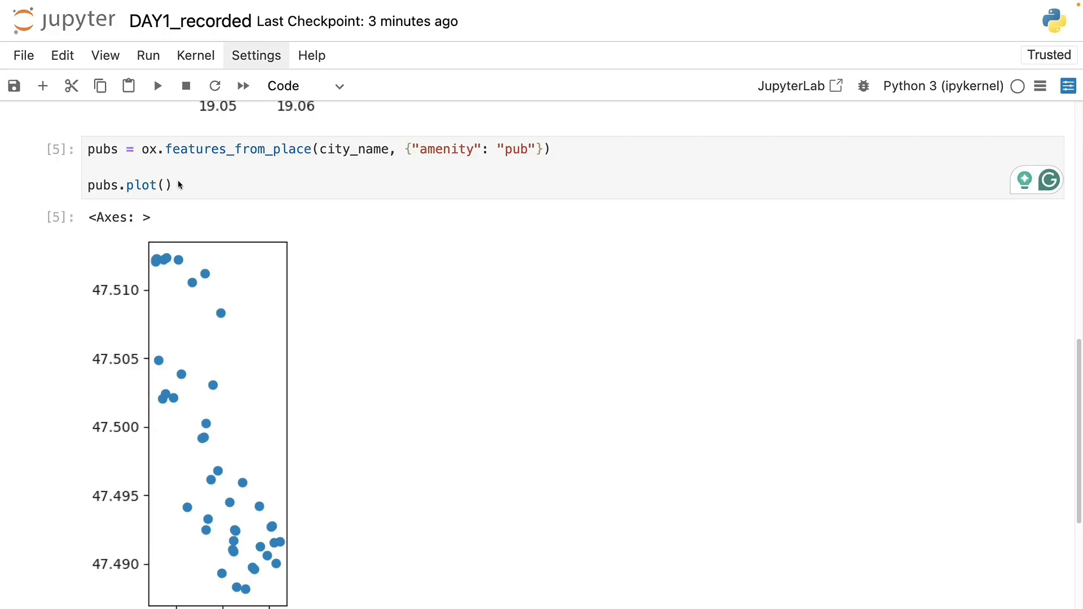
# Step: Add gym/sports_centre and healthcare queries and print the three counts: 43, 1, 29
pyautogui.write('sports = ox.features_from_place(city_name, {"leisure": ["gym", "sports_centre"]})')
pyautogui.write('healthcare = ox.features_from_place(city_name, {"amenity": ["hospital", "clinic", "doctors", "pharmacy"]})')
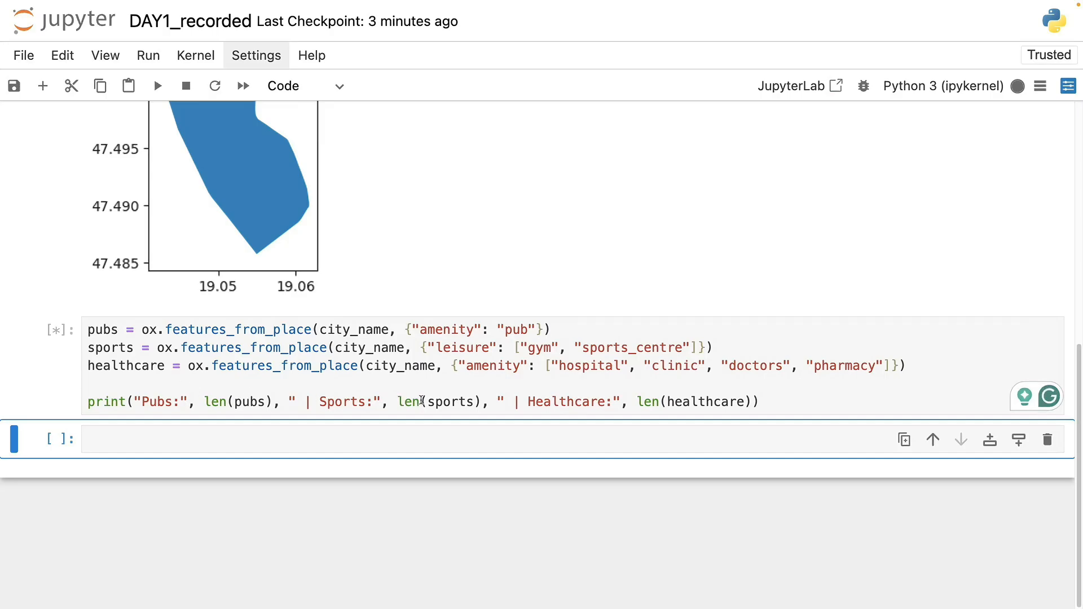
pyautogui.click(156, 86)
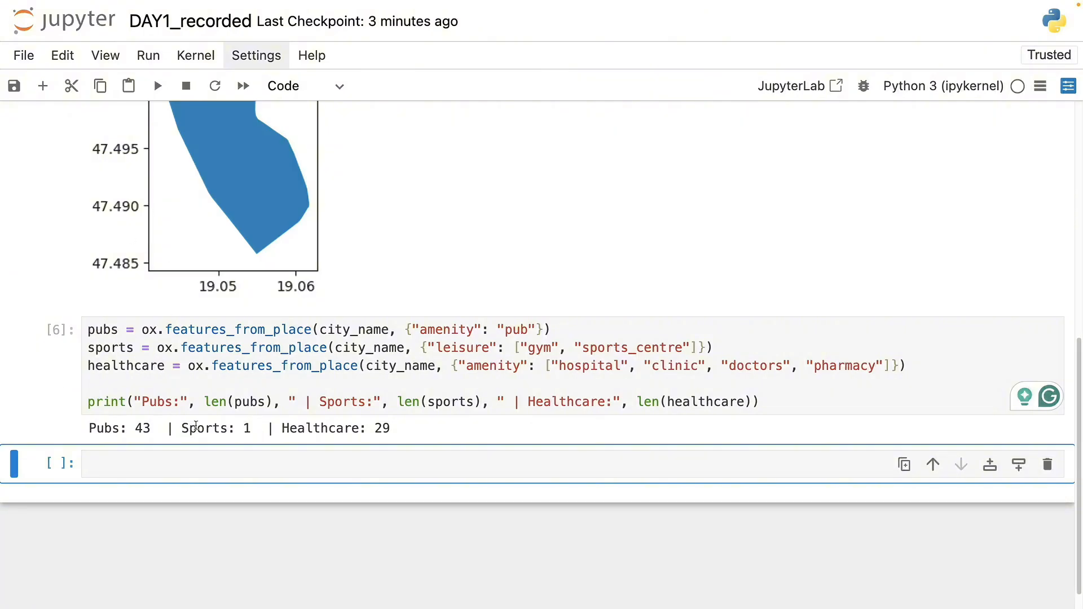
pyautogui.scroll(3)
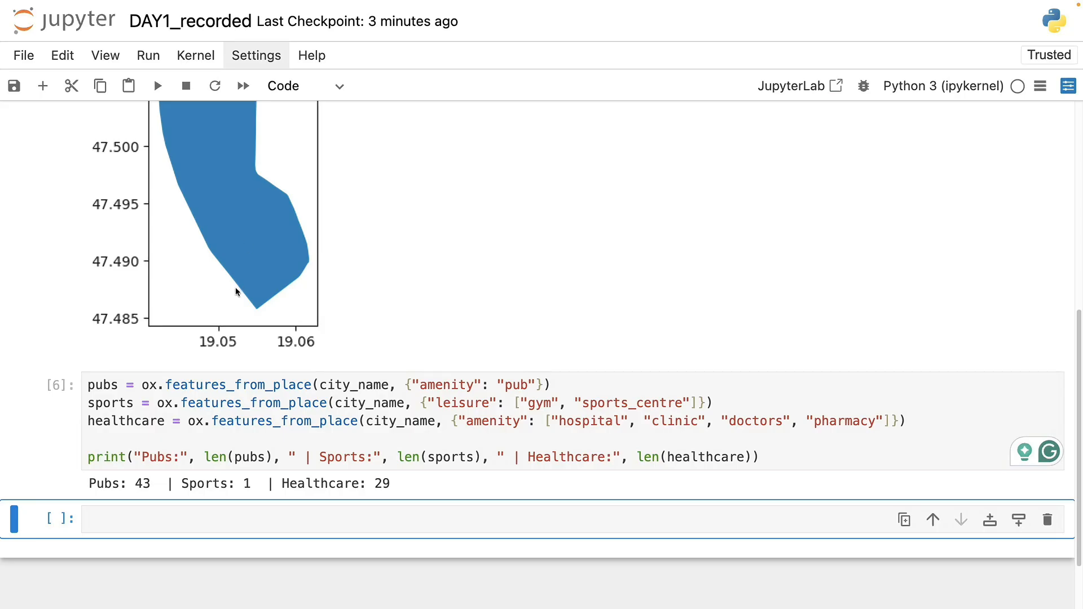
pyautogui.moveTo(435, 411)
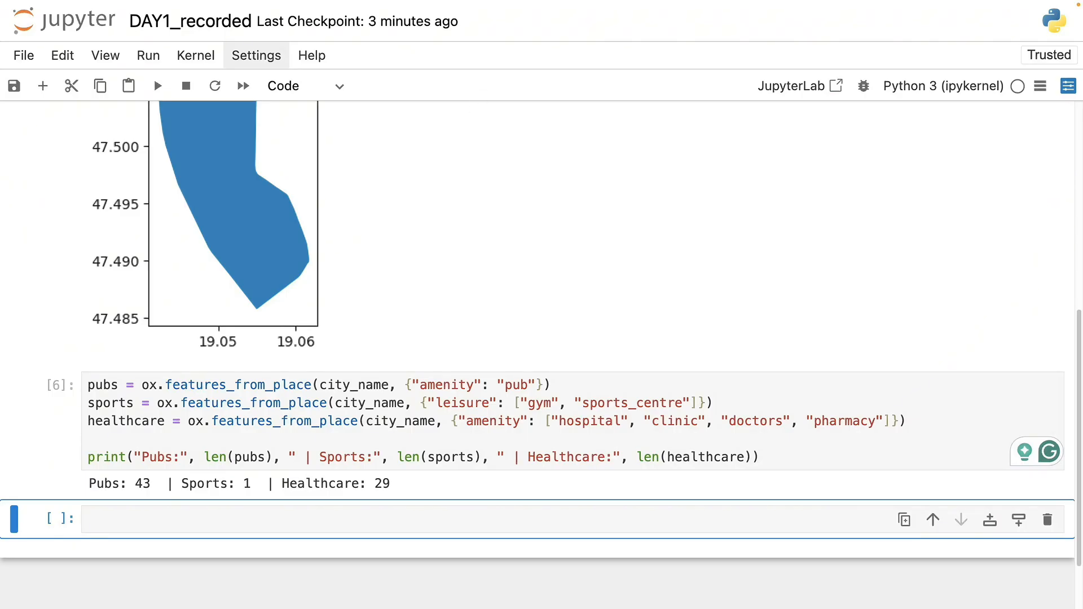
# Step: Change city_name to "Budapest", replot the boundary and rerun counts: 674, 317, 928
pyautogui.scroll(3)
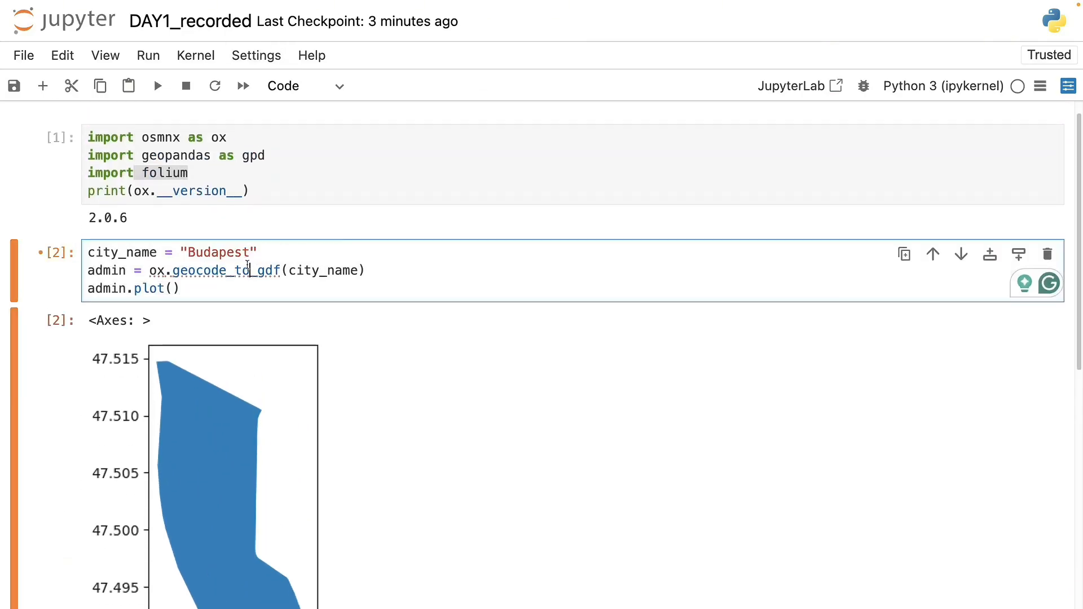
pyautogui.scroll(-3)
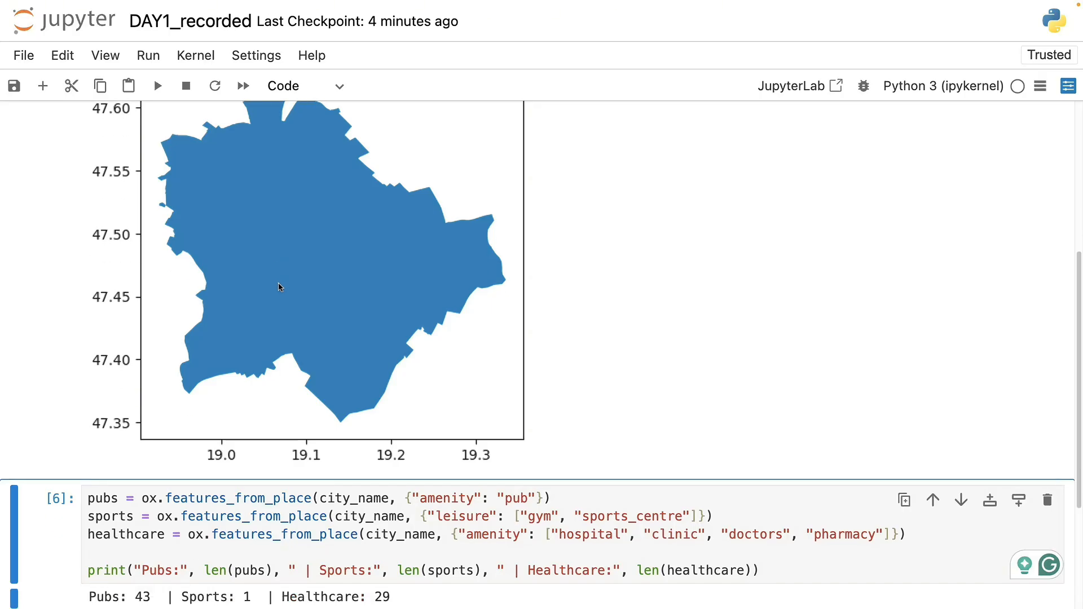
pyautogui.scroll(-3)
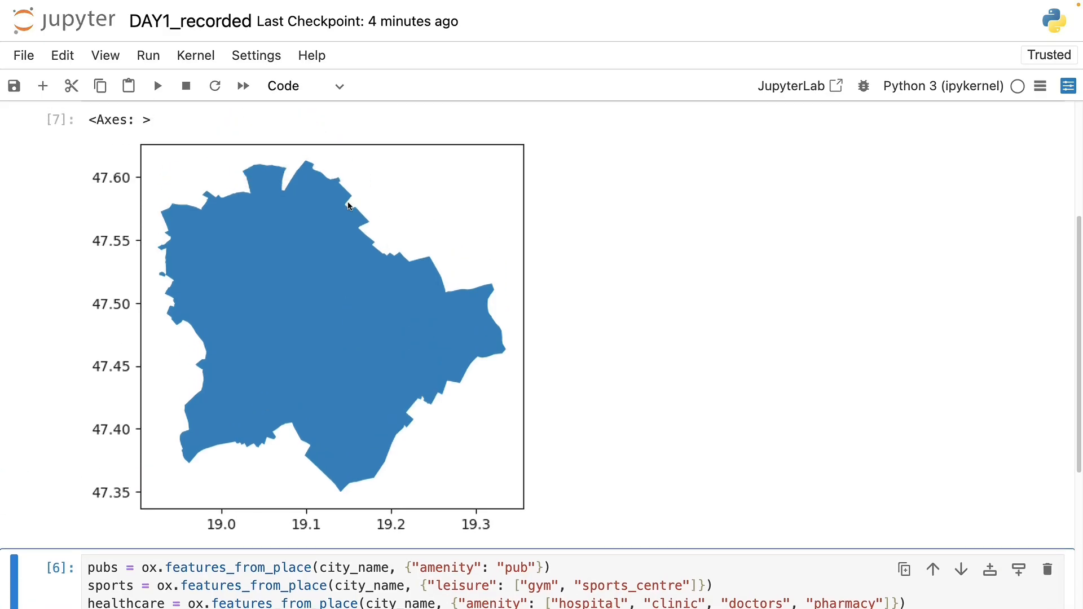
pyautogui.moveTo(160, 243)
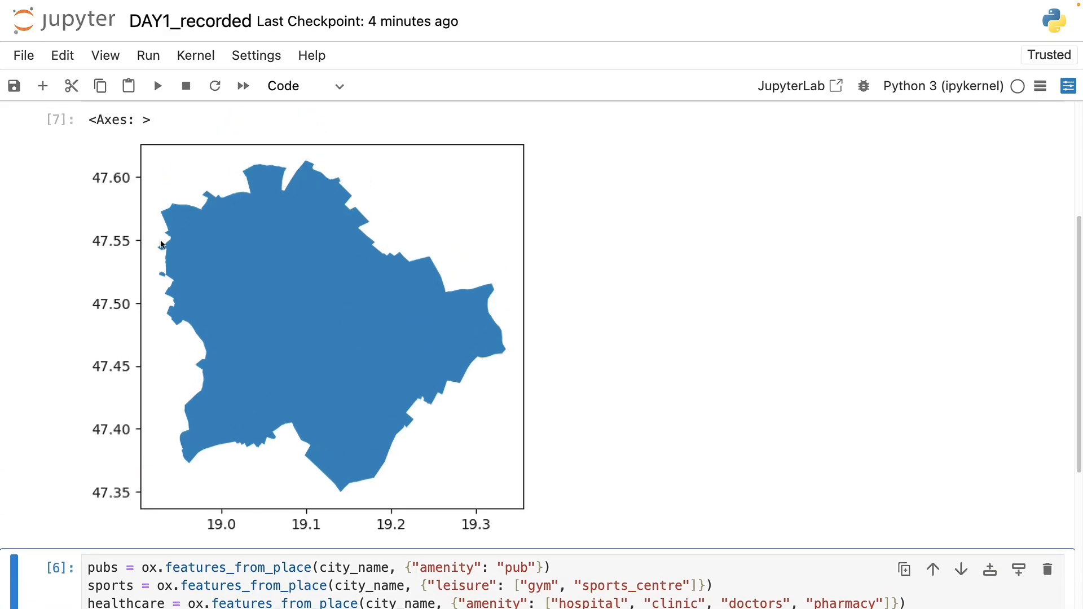
pyautogui.scroll(-3)
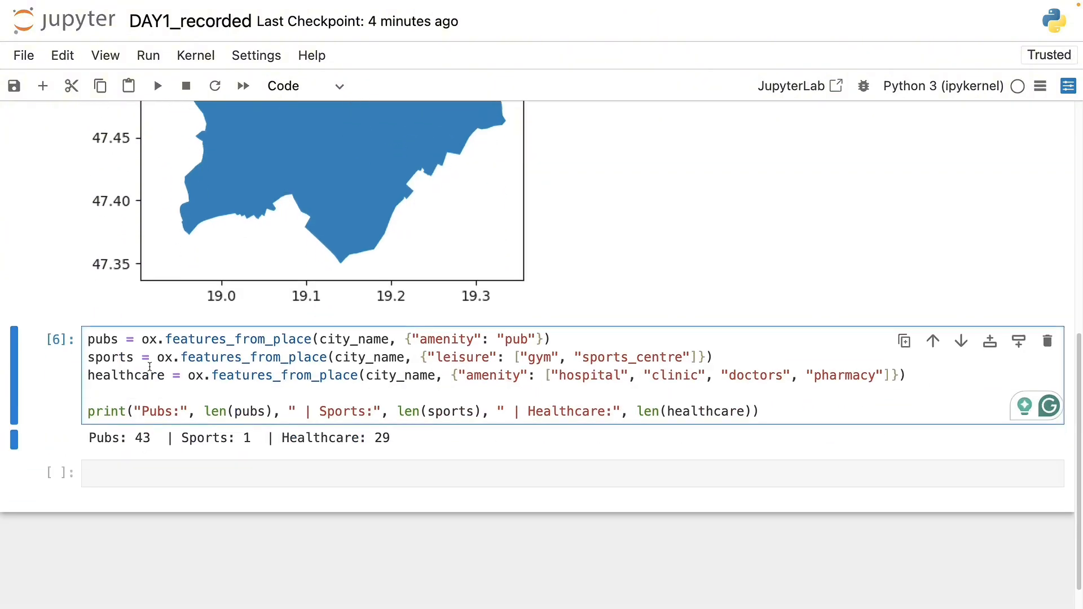
pyautogui.click(157, 86)
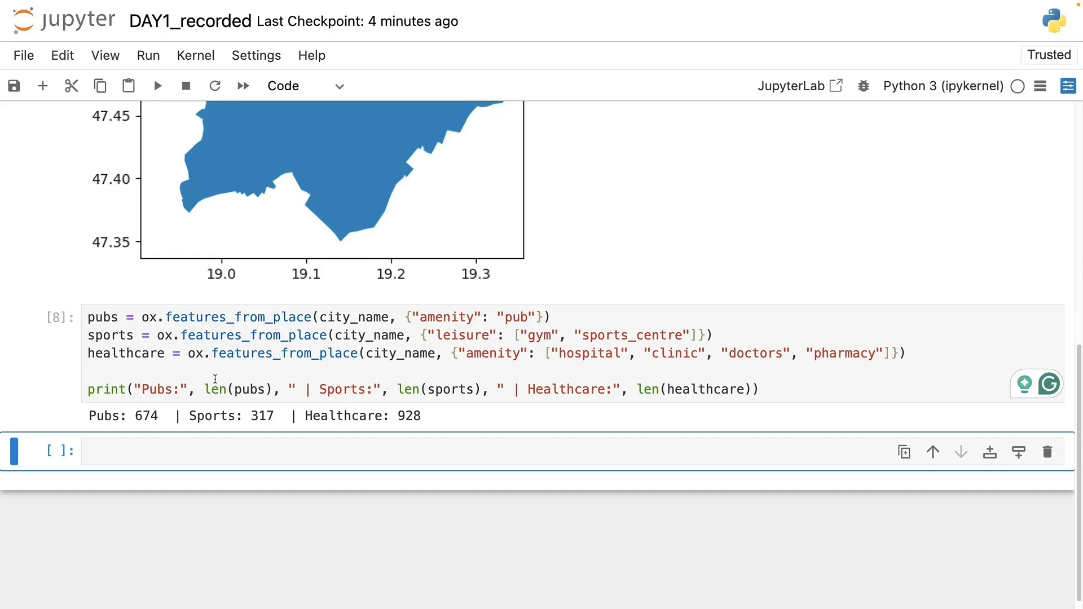
pyautogui.scroll(3)
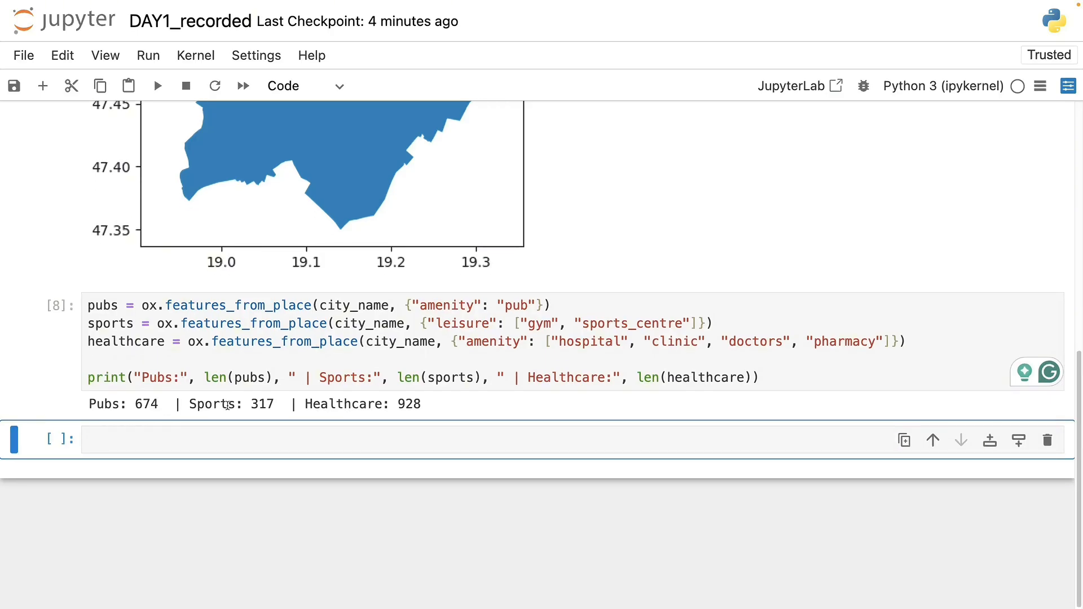
pyautogui.moveTo(337, 401)
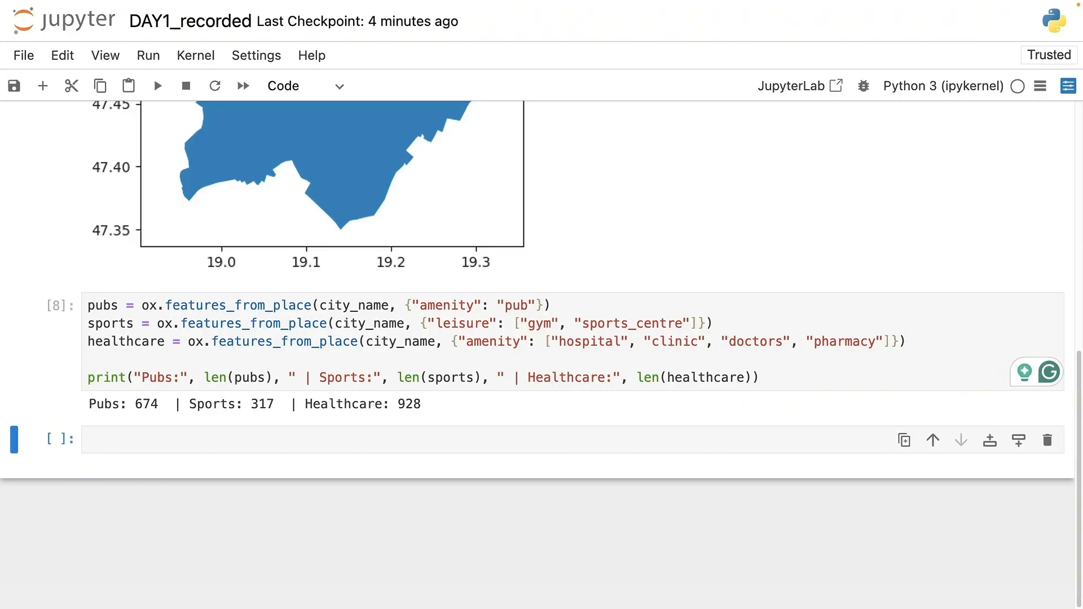
pyautogui.moveTo(254, 419)
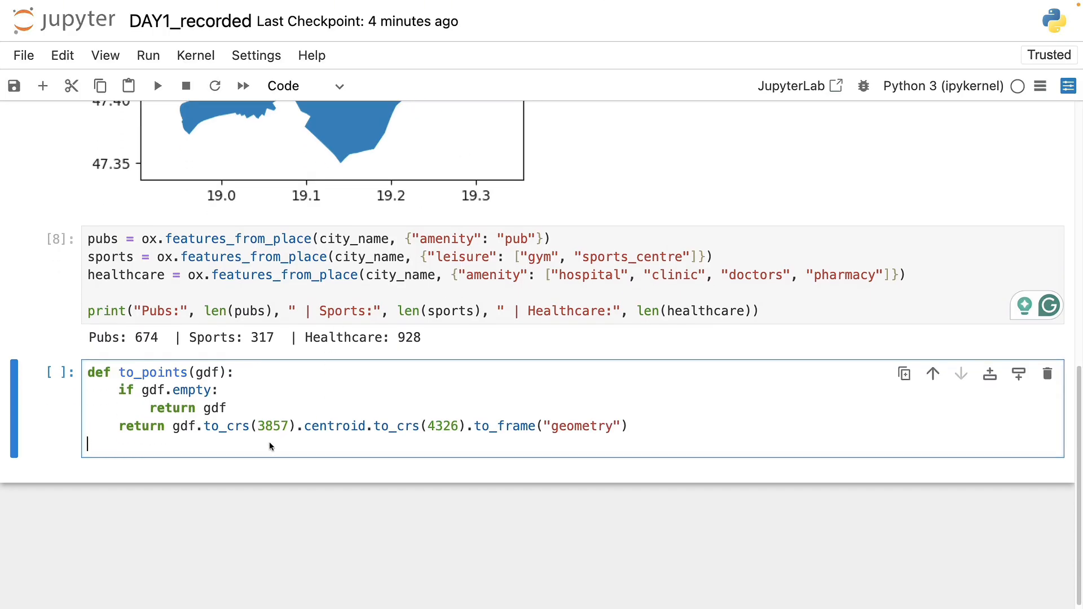
# Step: Write the to_points centroid helper for all three layers and compute admin.total_bounds and center
pyautogui.scroll(3)
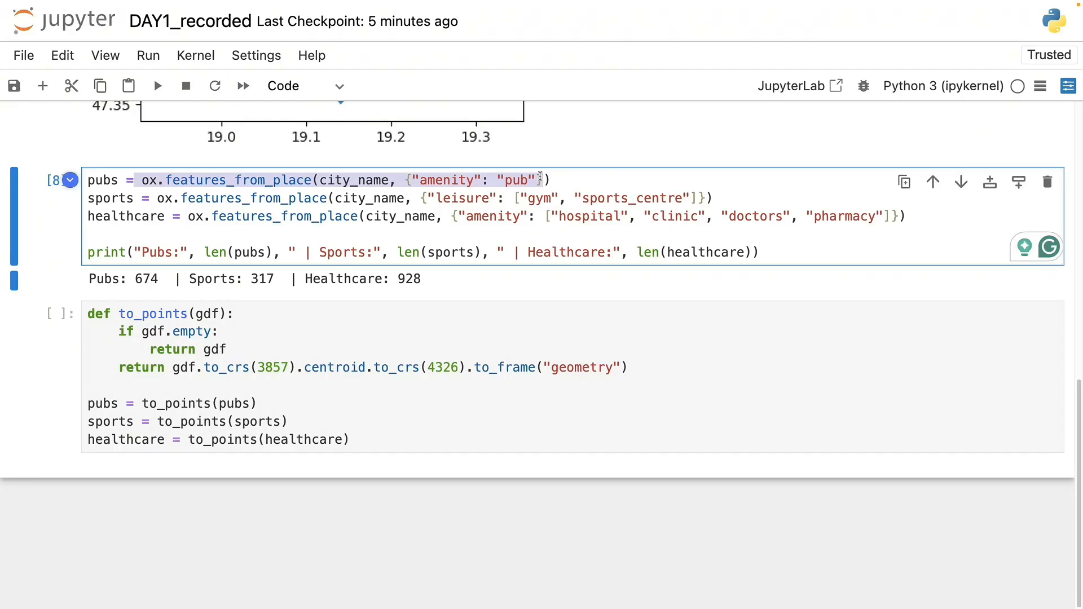
pyautogui.click(311, 387)
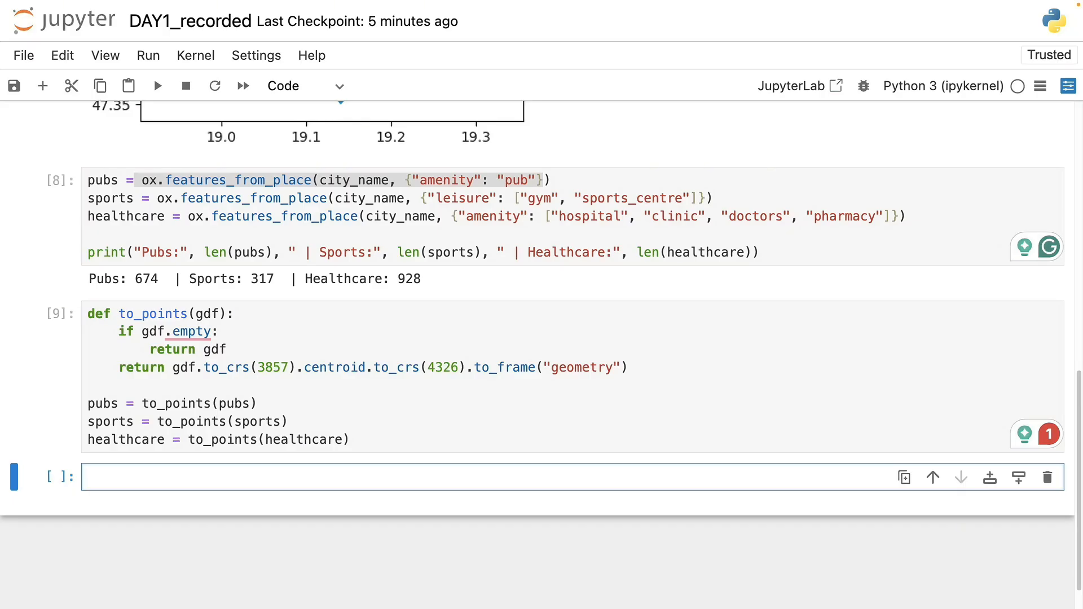
pyautogui.moveTo(330, 423)
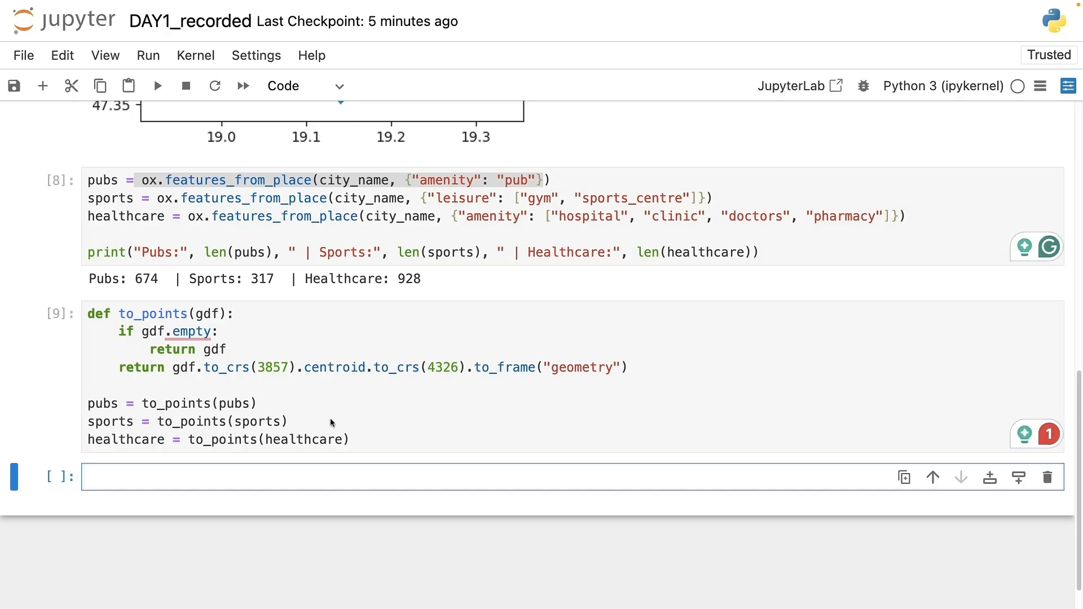
pyautogui.write('minx, miny, maxx, maxy = admin.total_bounds')
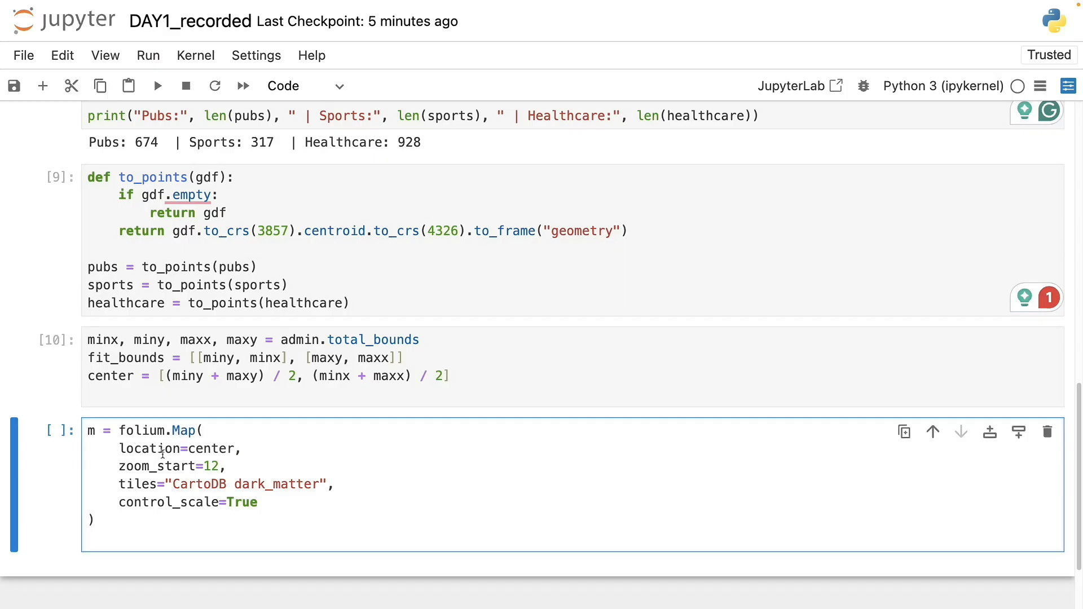
# Step: Write m = folium.Map at center, zoom_start=12, CartoDB dark_matter tiles, control_scale=True
pyautogui.doubleClick(211, 448)
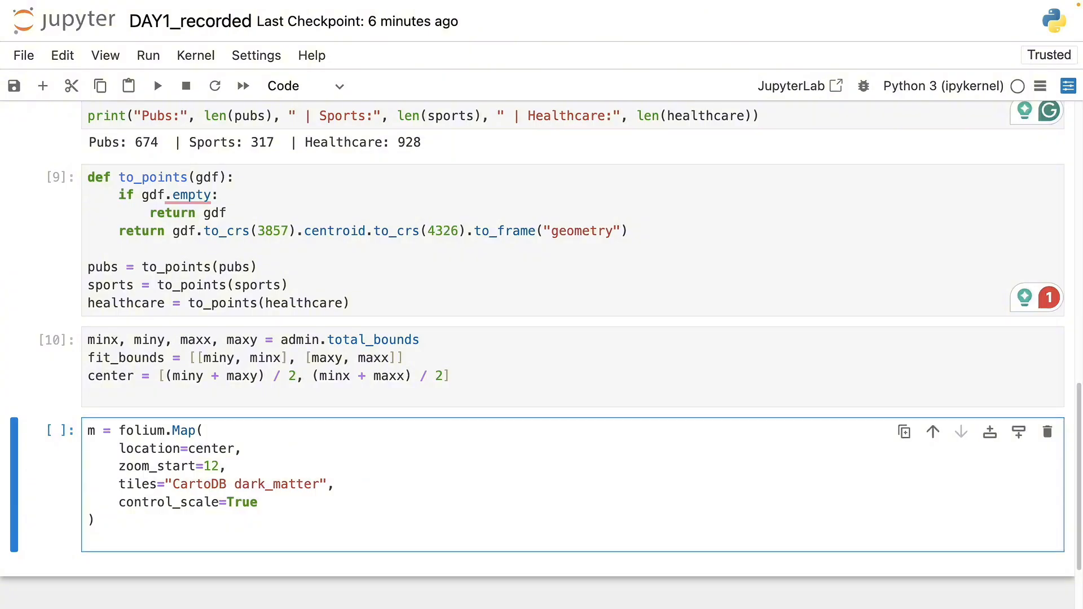
pyautogui.click(334, 484)
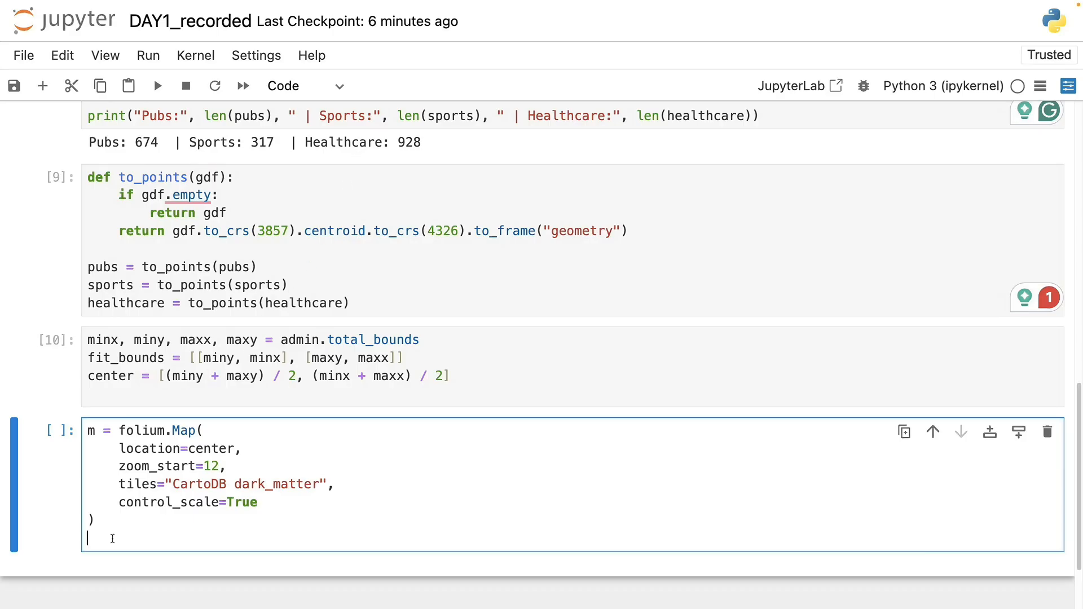
# Step: Run the map cell ending in m to display the dark Budapest basemap with scale bar
pyautogui.click(157, 86)
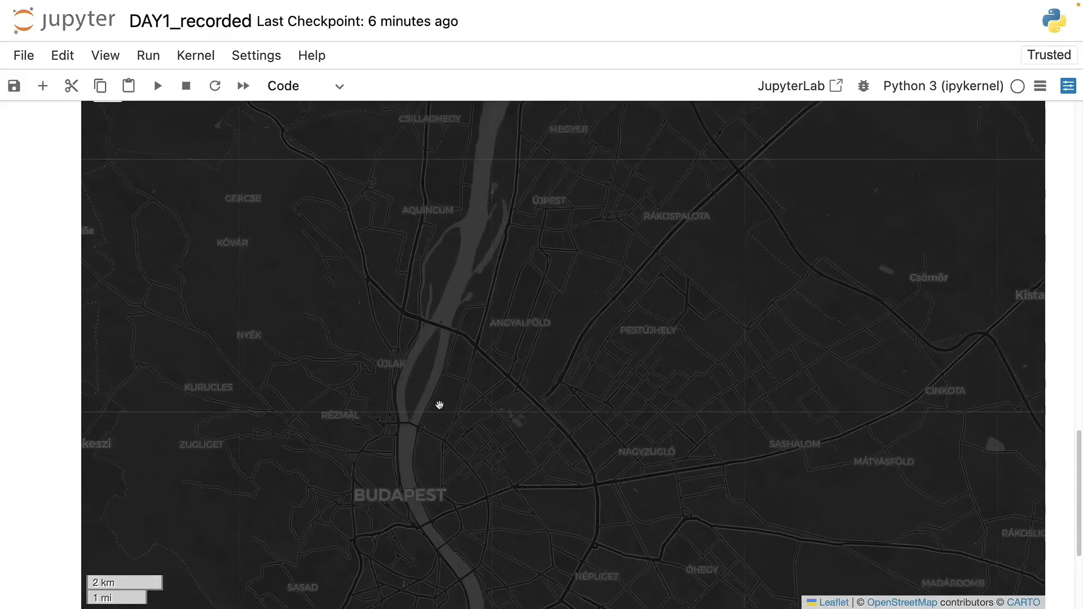
pyautogui.scroll(3)
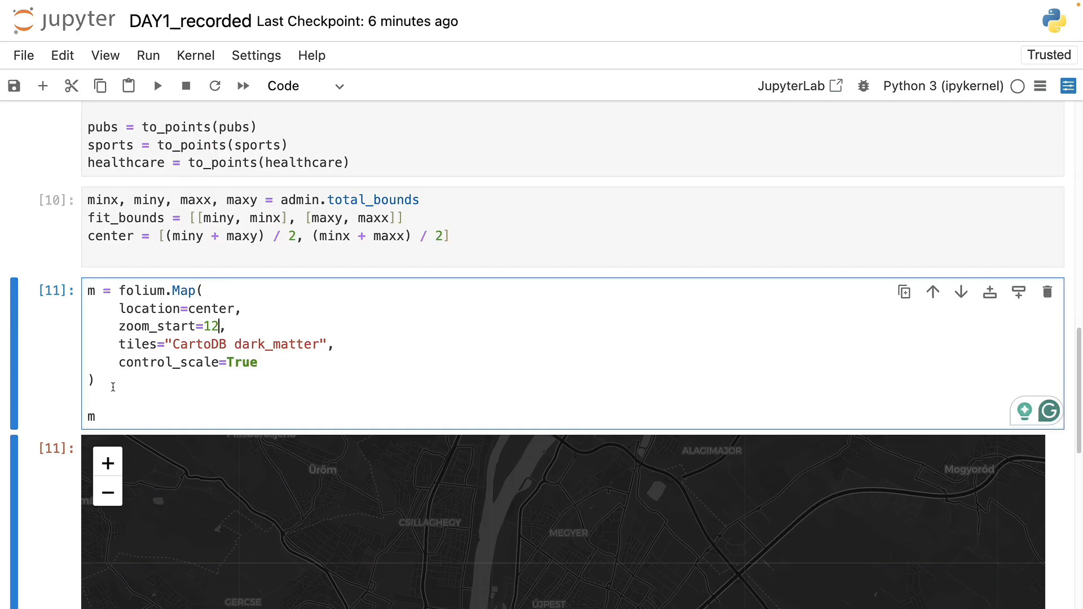
# Step: Add an "Admin Boundary" FeatureGroup with white GeoJson style and light fillOpacity, and run it
pyautogui.write('admin_layer = folium.FeatureGroup(name="Admin Boundary", show=True)')
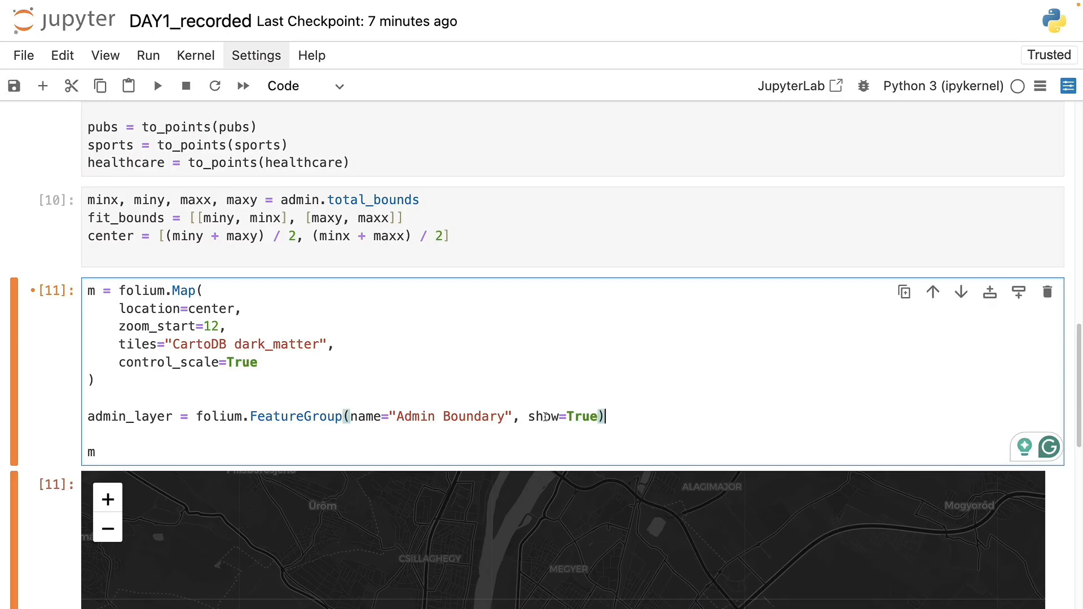
pyautogui.doubleClick(546, 416)
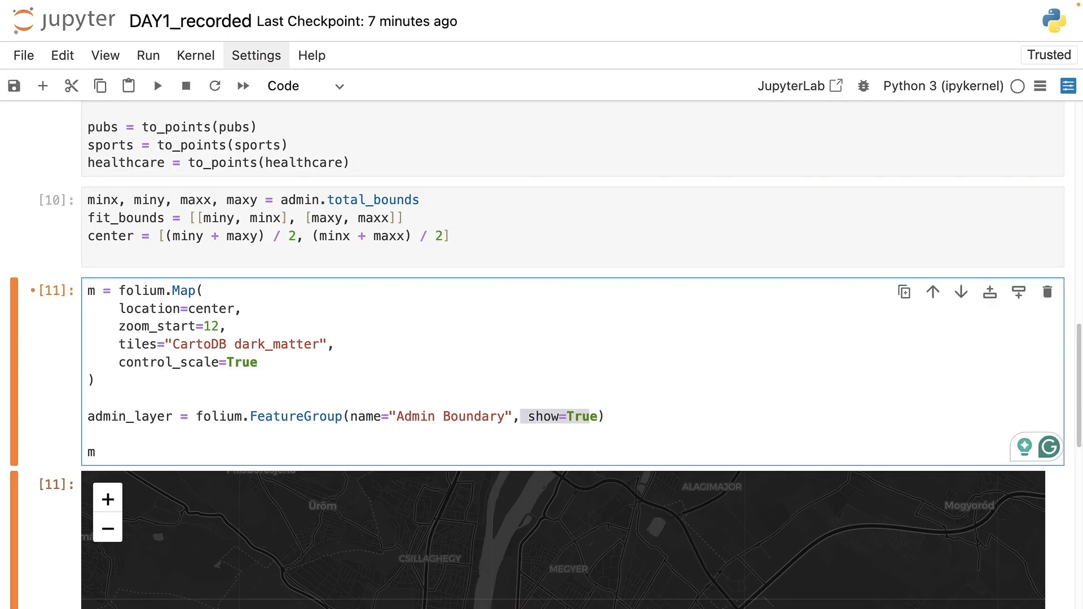
pyautogui.click(88, 435)
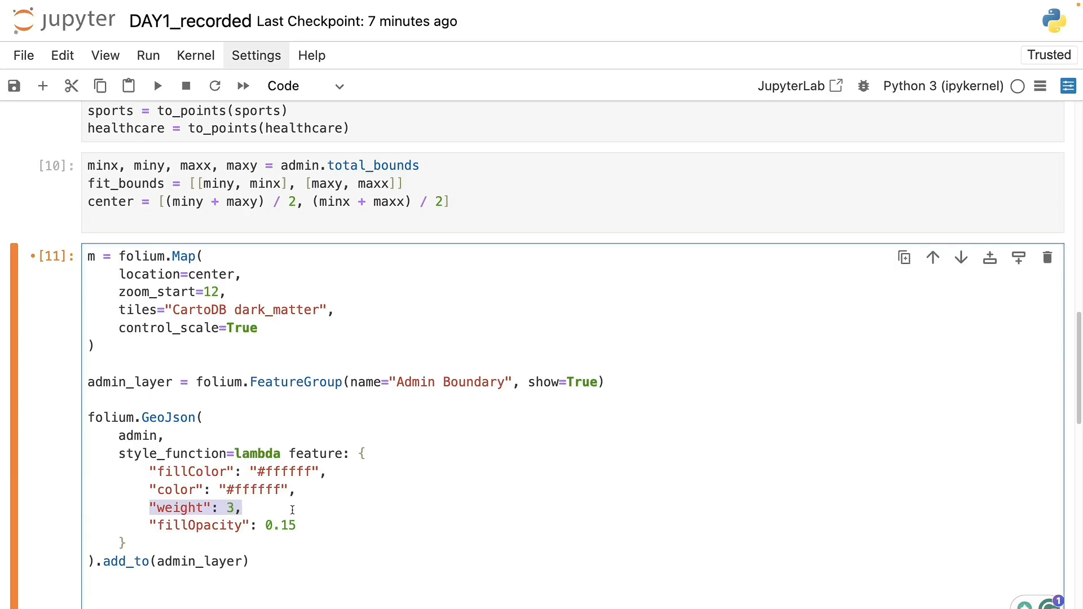
pyautogui.click(296, 522)
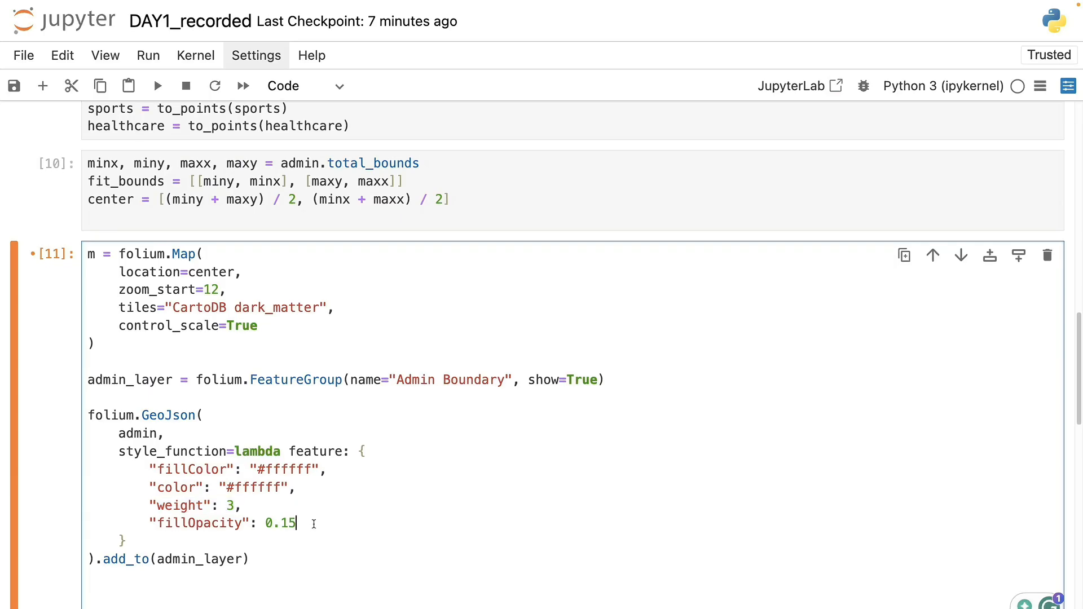
pyautogui.click(157, 86)
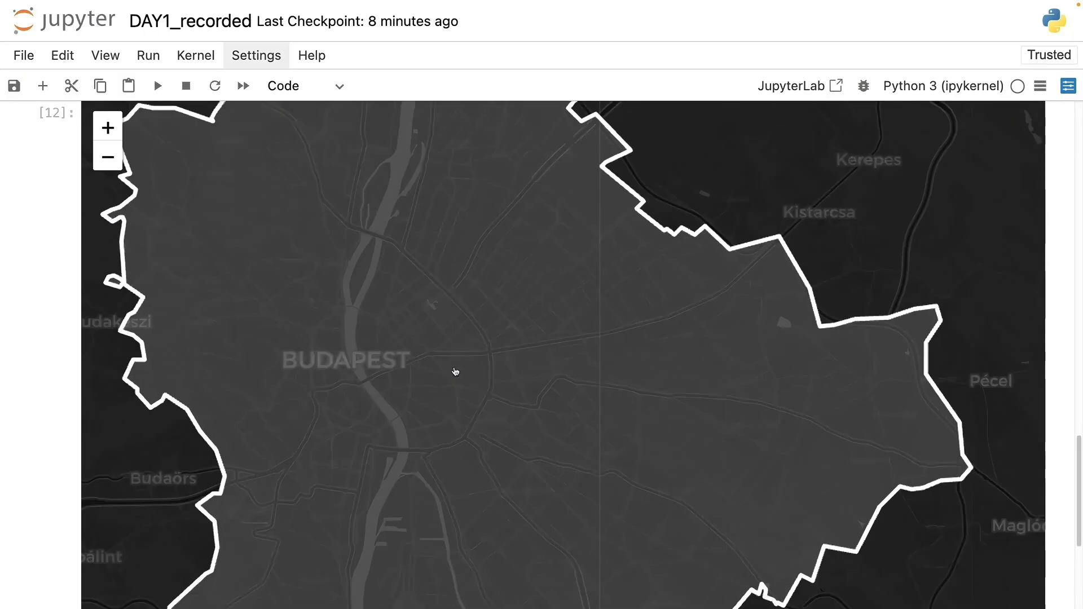
# Step: Rerun the map cell so the full Budapest boundary outline shows on the dark basemap
pyautogui.scroll(3)
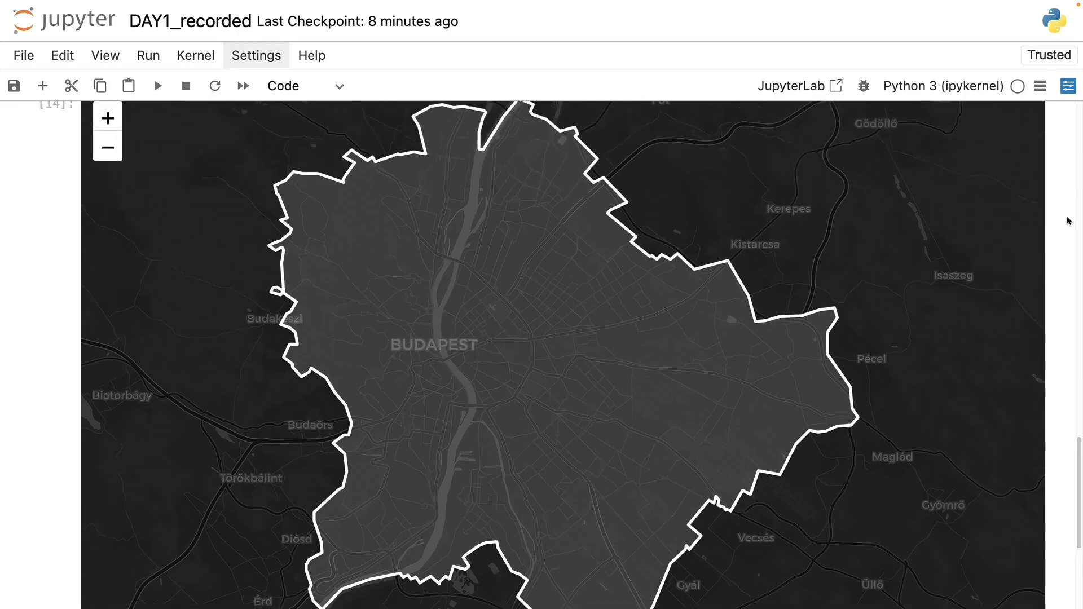
pyautogui.moveTo(78, 324)
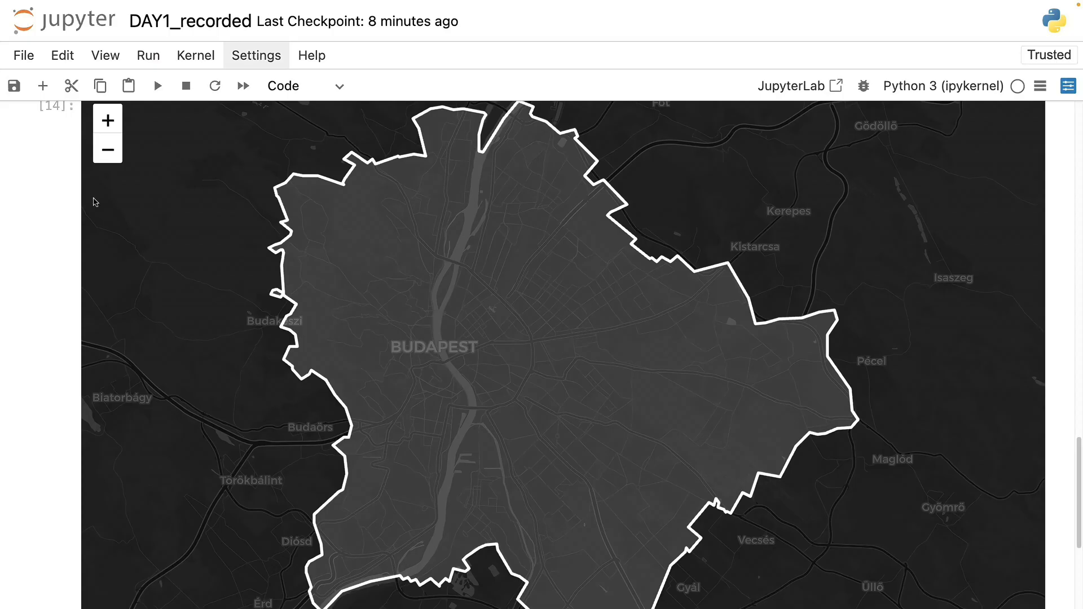
pyautogui.scroll(3)
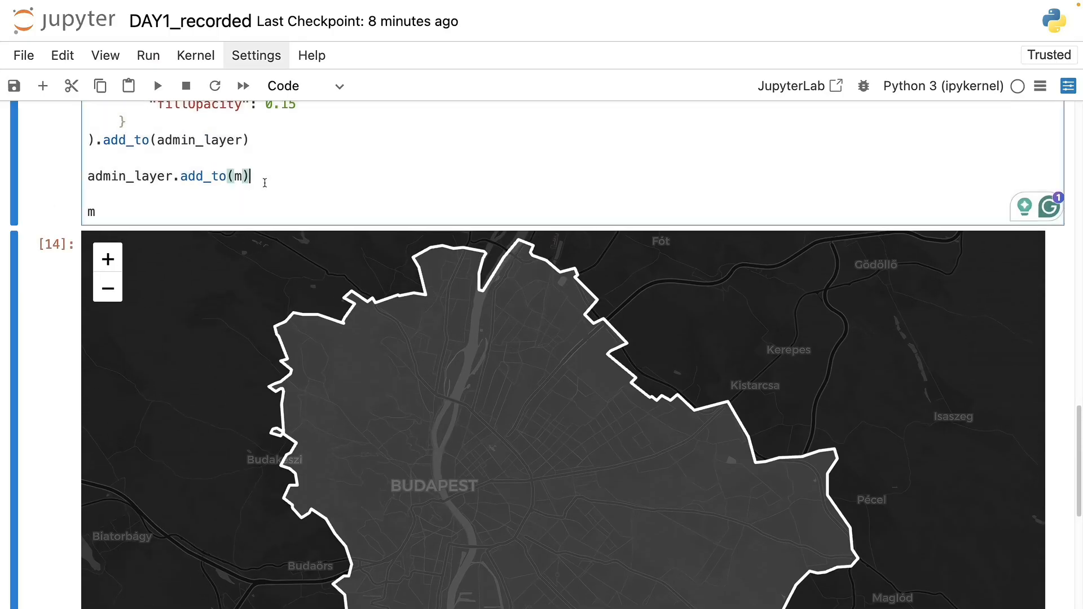
# Step: Add folium.LayerControl(collapsed=False, position="topright") to m and tick Admin Boundary in the rendered map
pyautogui.write('folium.LayerControl(collapsed=False, position="topright").add_to(m)')
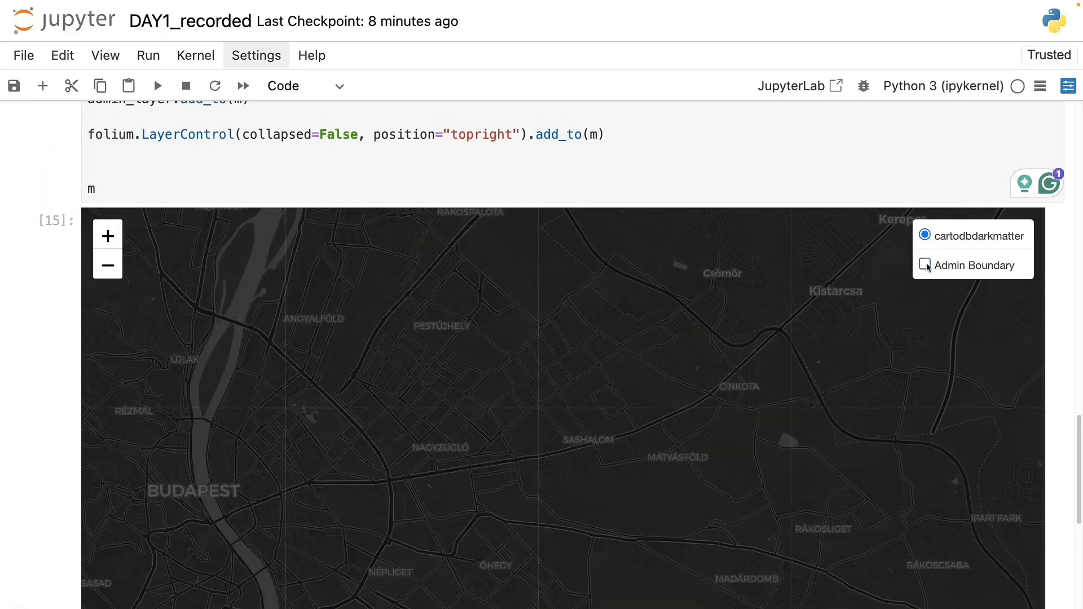
pyautogui.click(925, 265)
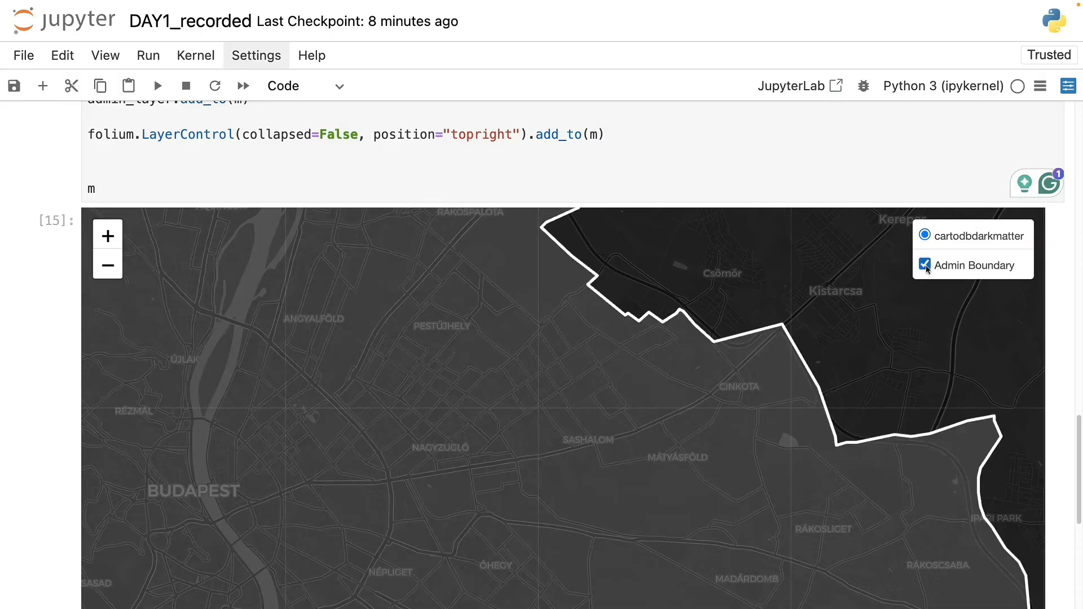
pyautogui.click(925, 265)
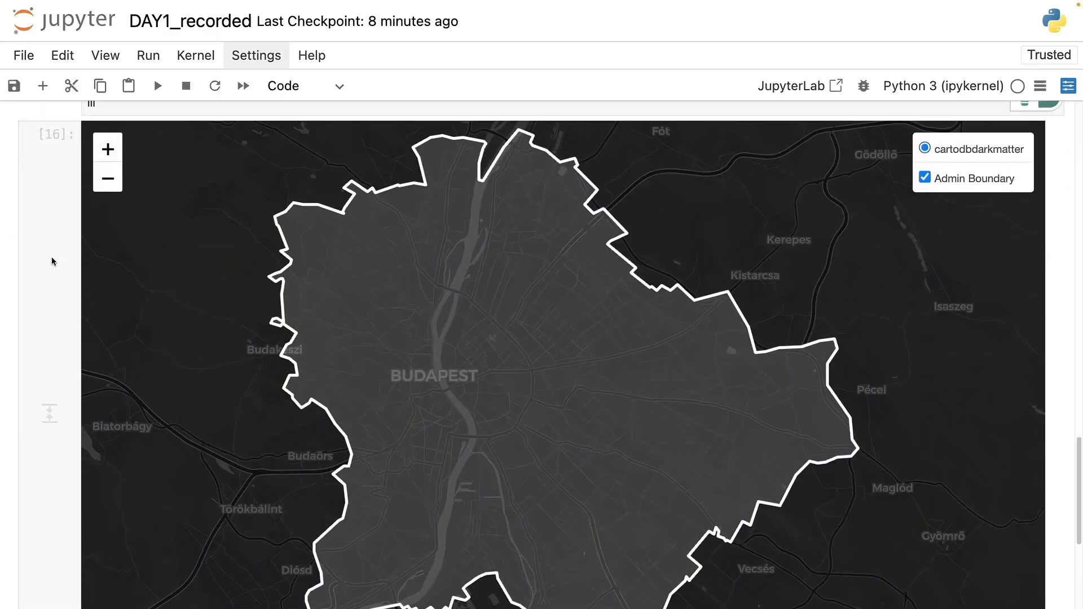
# Step: Scroll up through the map cell to revise zoom_start into fit_bounds handling
pyautogui.scroll(3)
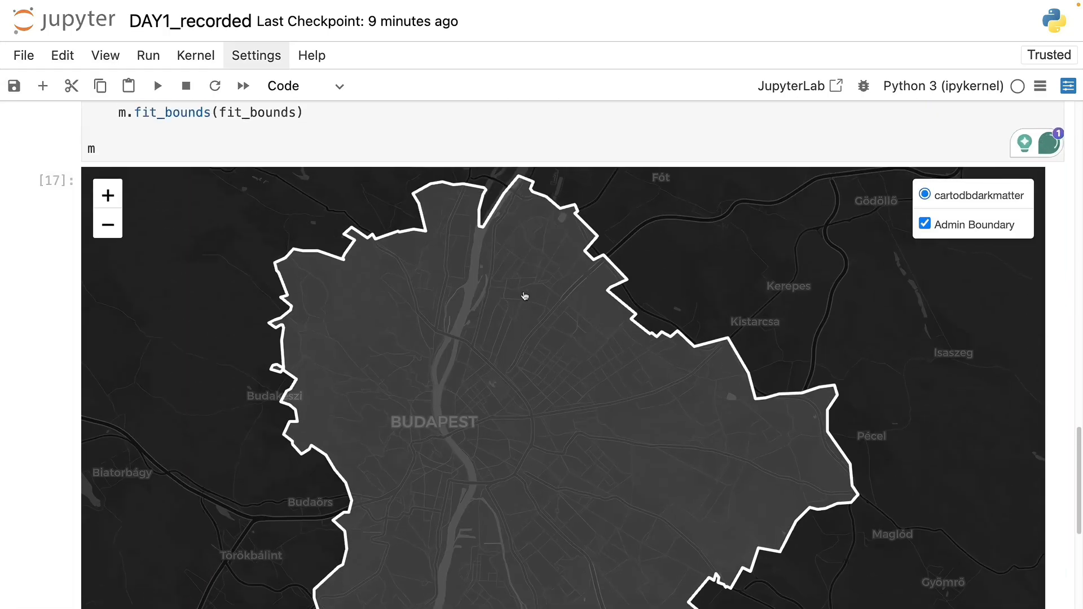
pyautogui.scroll(3)
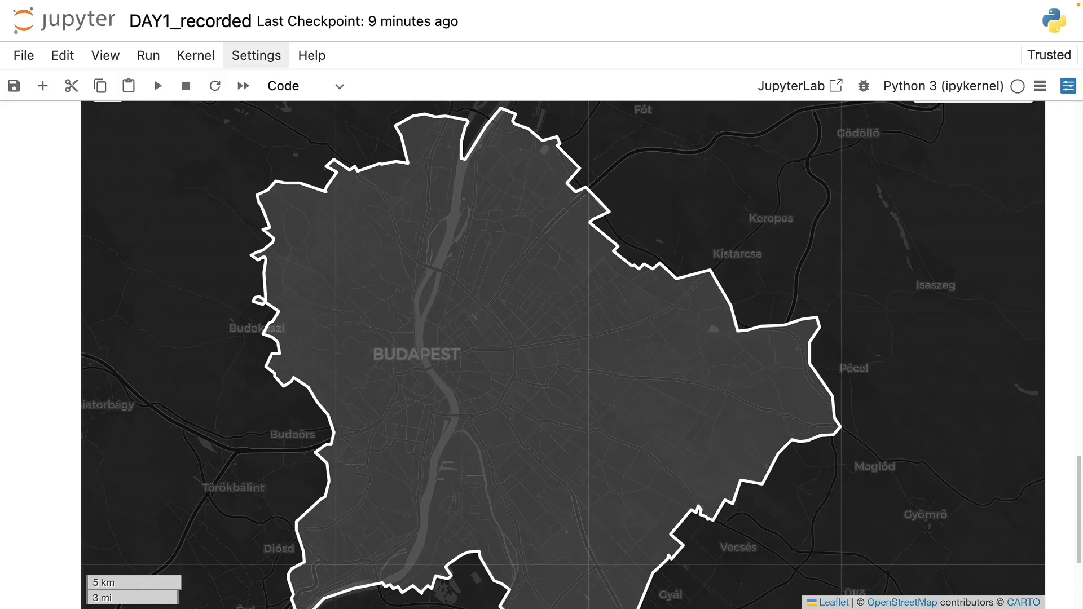
pyautogui.moveTo(171, 254)
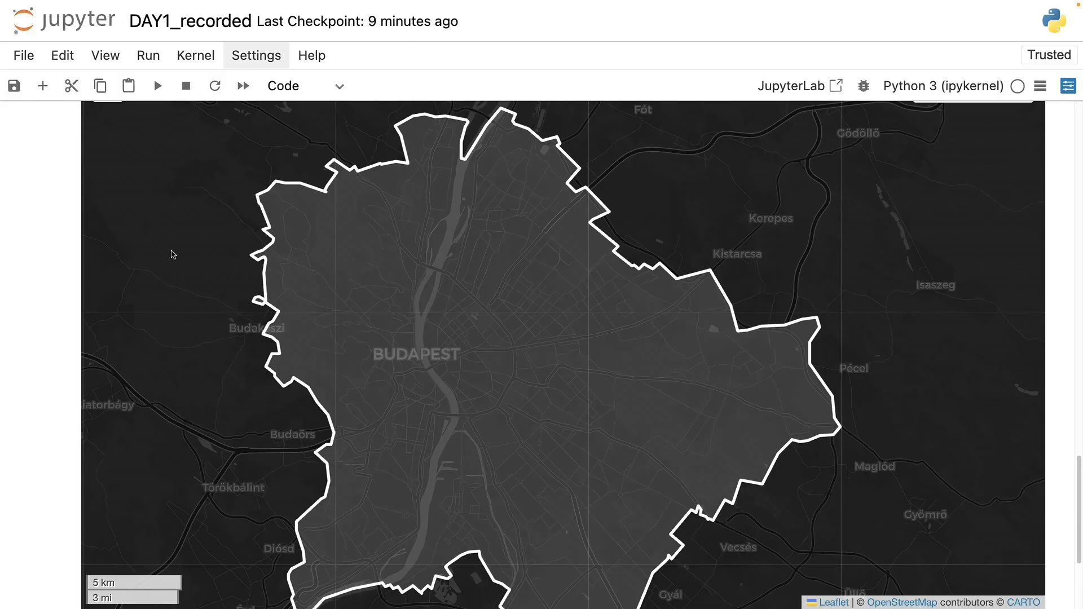
pyautogui.scroll(3)
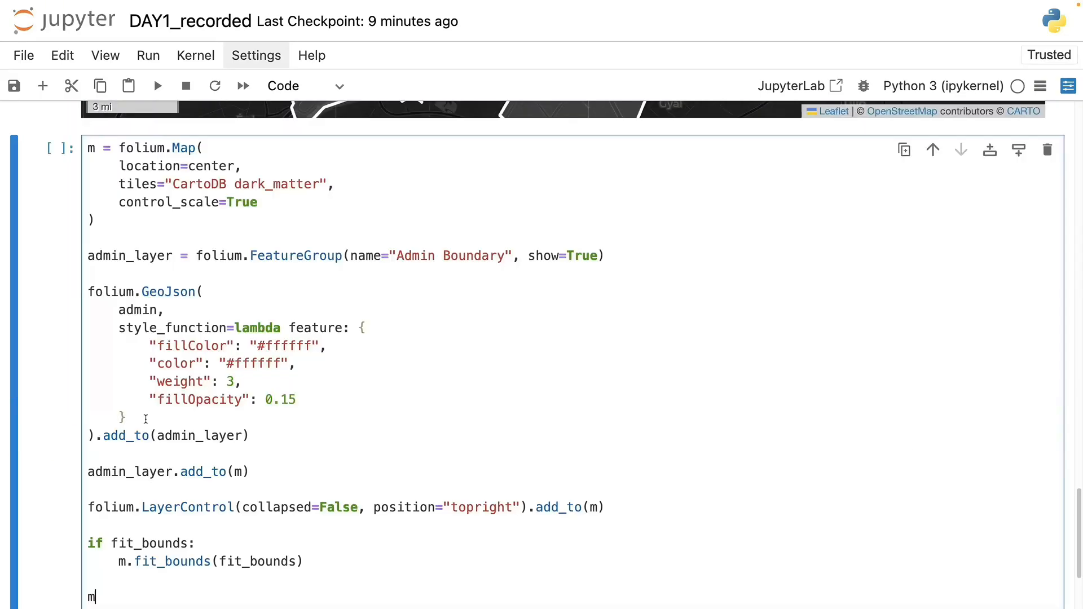
# Step: Define pubs_layer = folium.FeatureGroup(name="Pubs", show=True) alongside the sports and healthcare layers
pyautogui.scroll(-3)
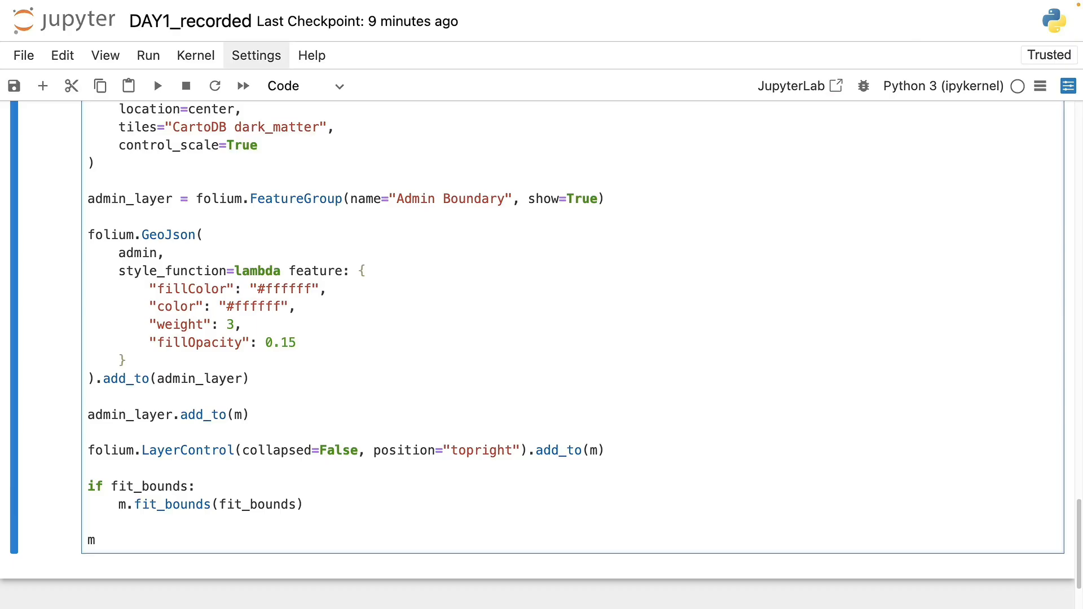
pyautogui.moveTo(289, 203)
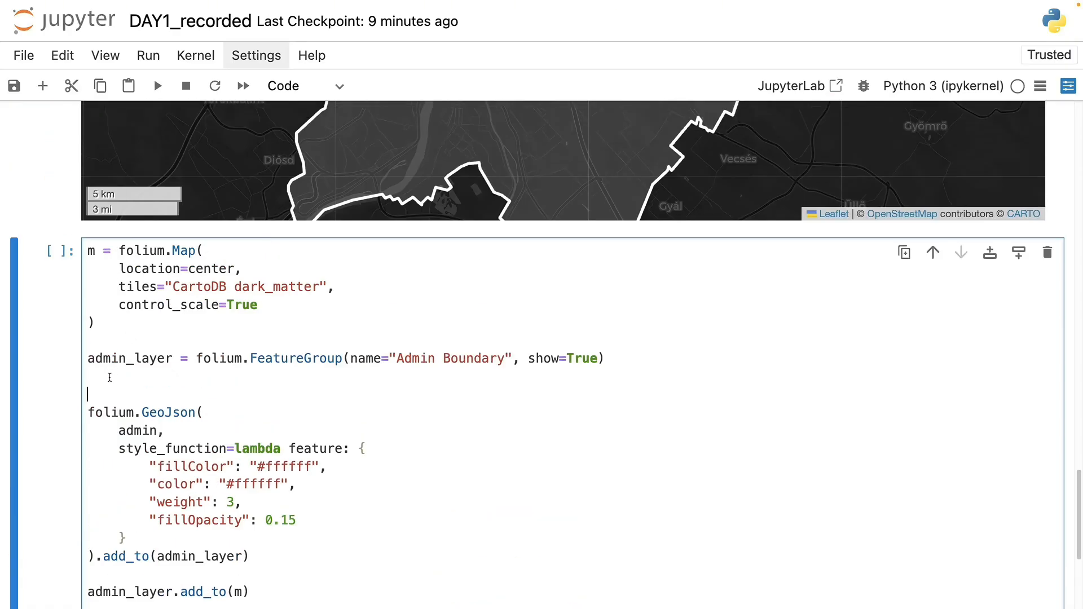
pyautogui.doubleClick(129, 358)
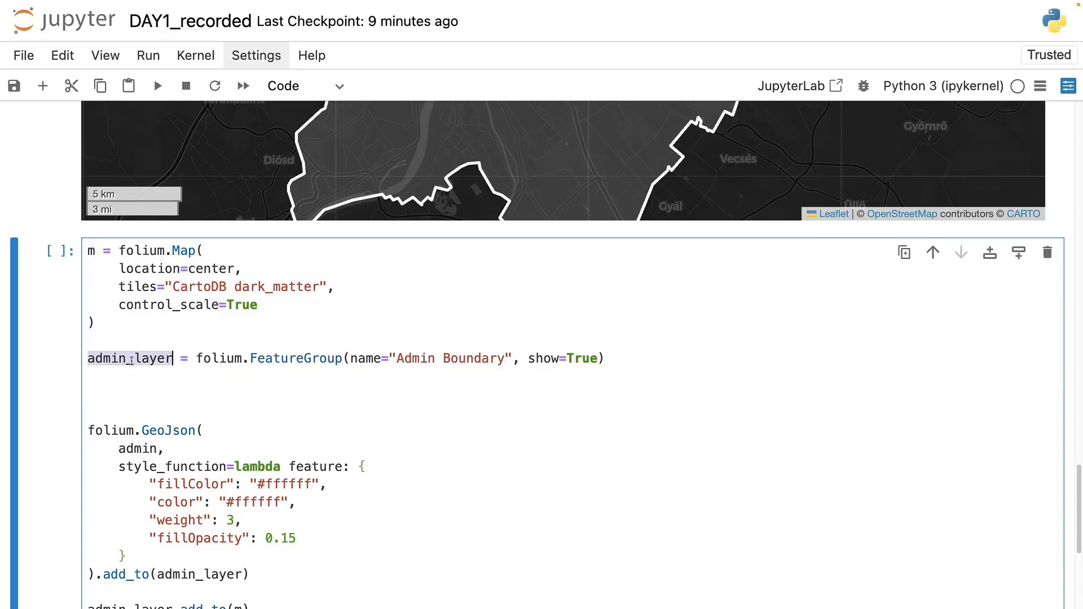
pyautogui.write('pubs_layer = folium.FeatureGroup(name="Pubs", show=True)')
pyautogui.click(572, 412)
pyautogui.write('health_layer = folium.FeatureGroup(name="Healthcare", show=False)')
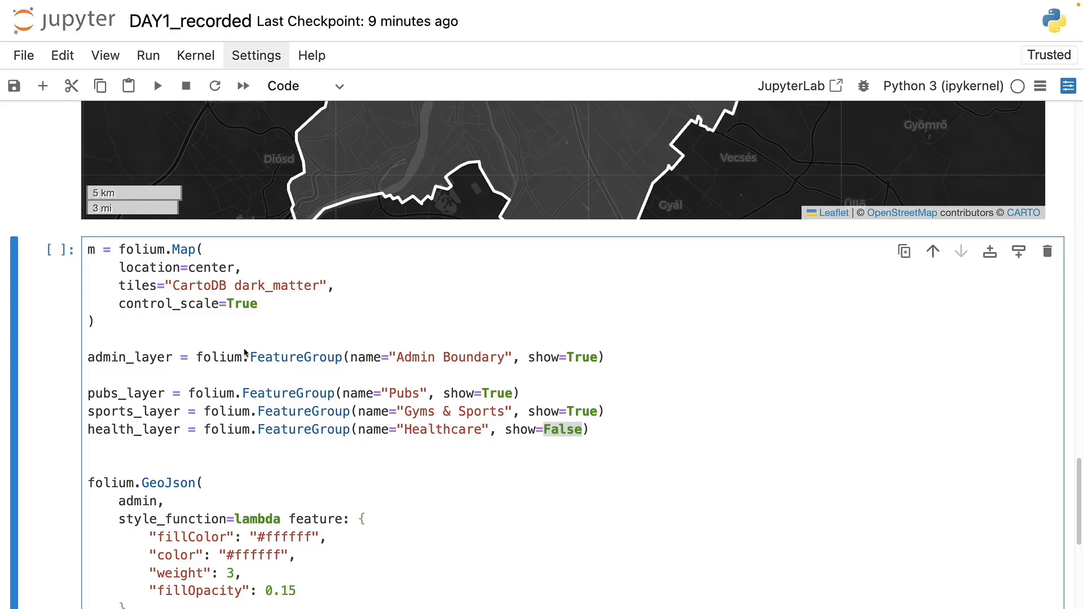
pyautogui.scroll(-3)
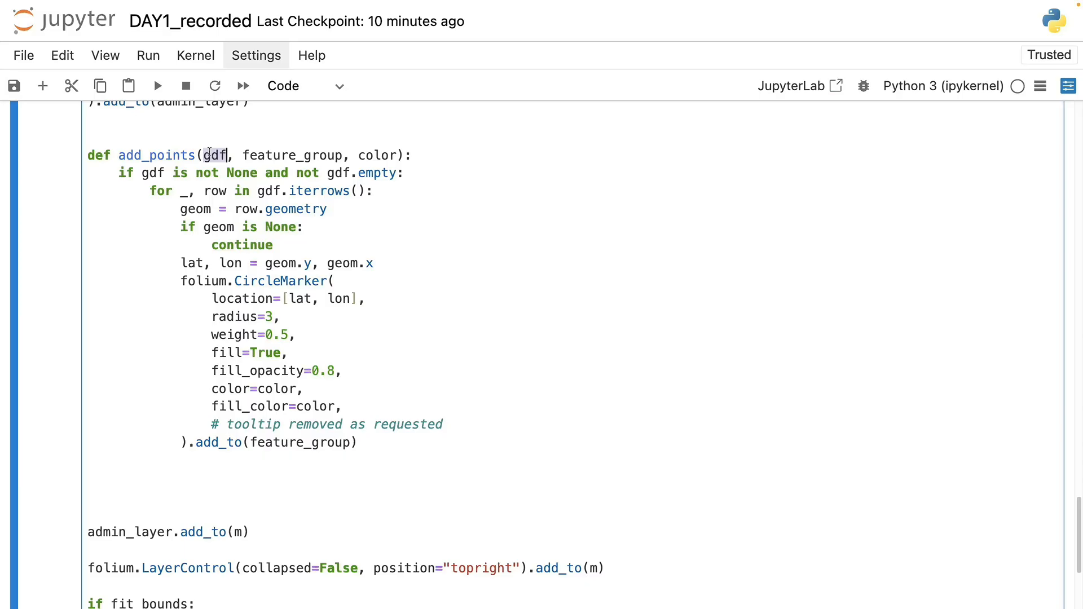
# Step: Adjust the add_points helper's feature_group parameter and shrink the CircleMarker radius to 2
pyautogui.doubleClick(293, 154)
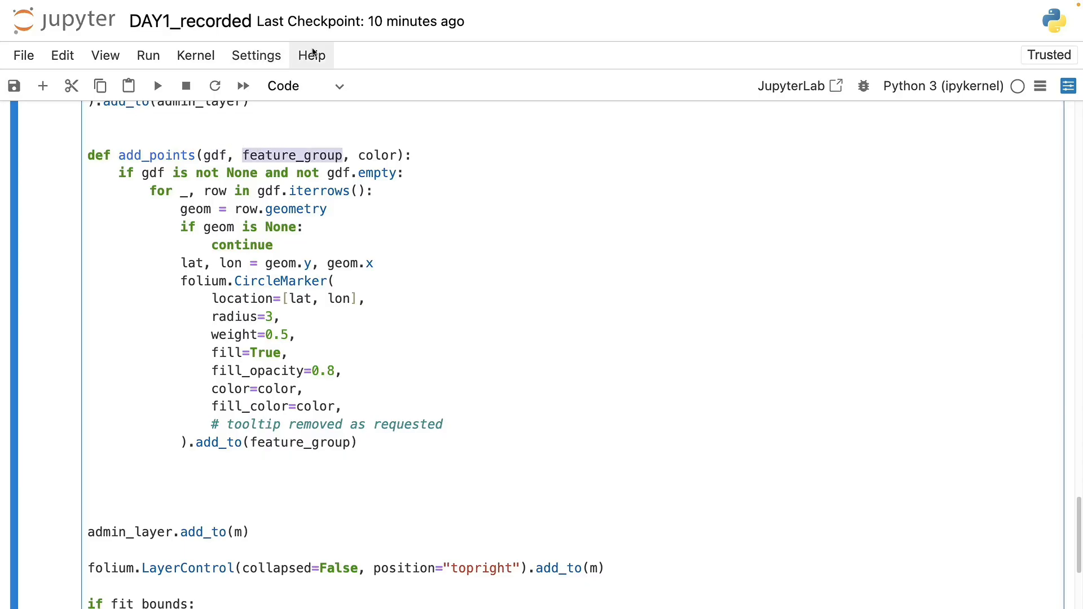
pyautogui.scroll(3)
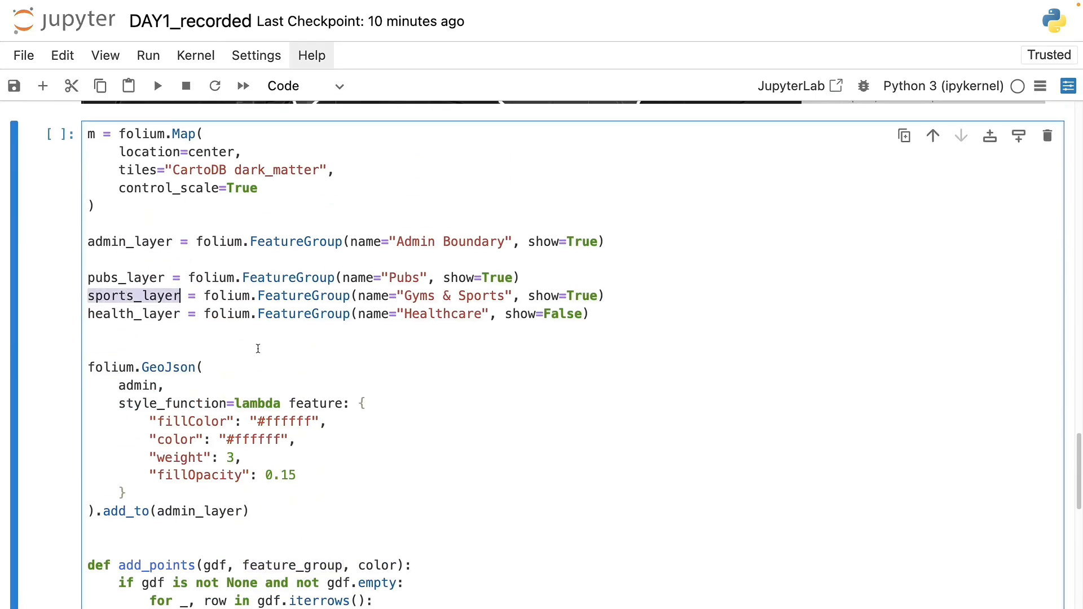
pyautogui.scroll(-3)
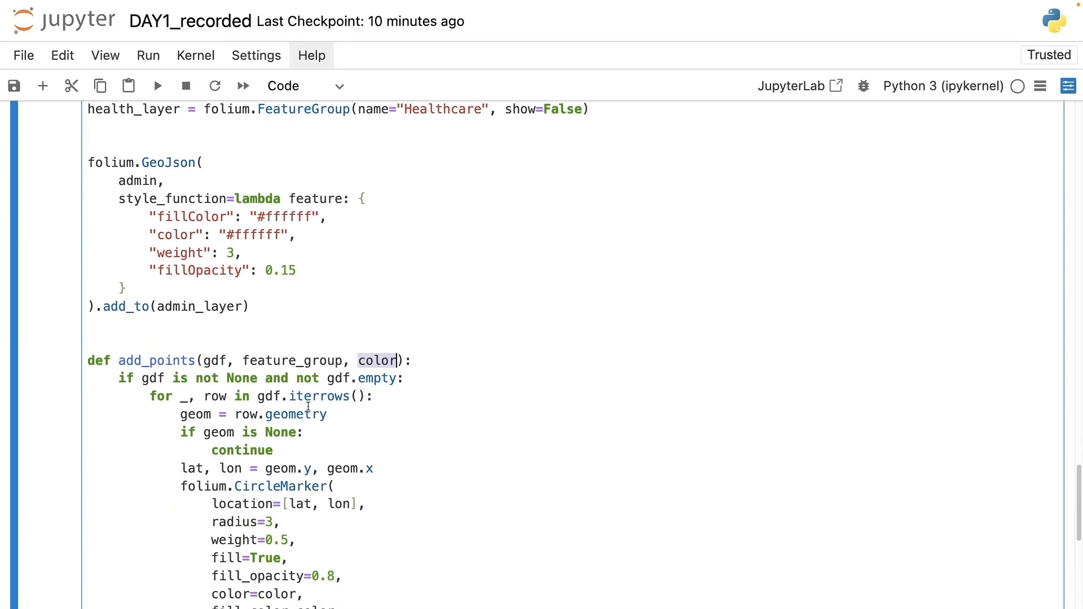
pyautogui.scroll(-3)
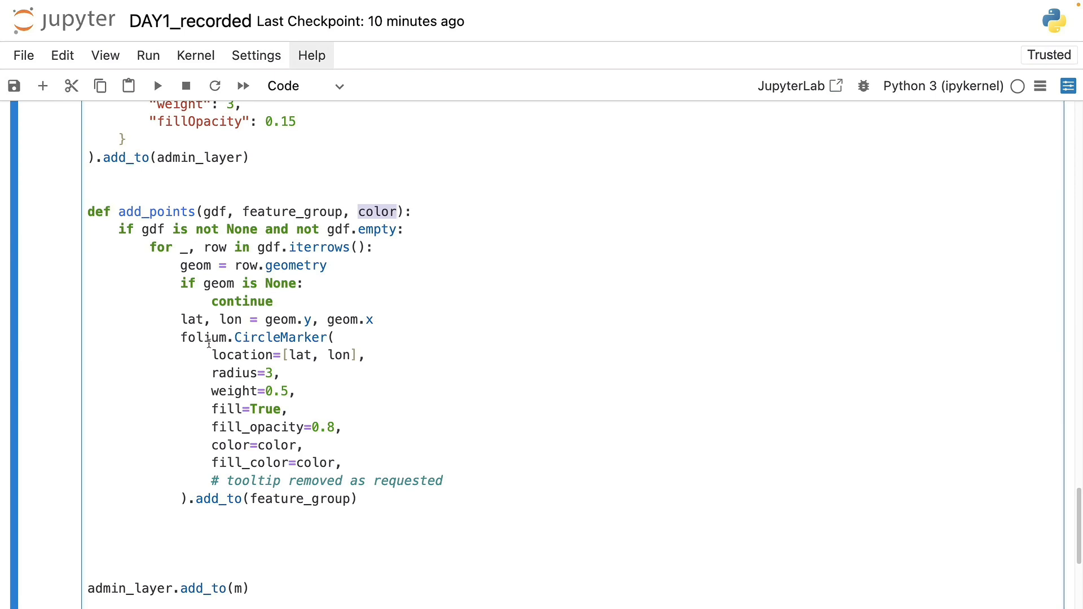
pyautogui.doubleClick(241, 354)
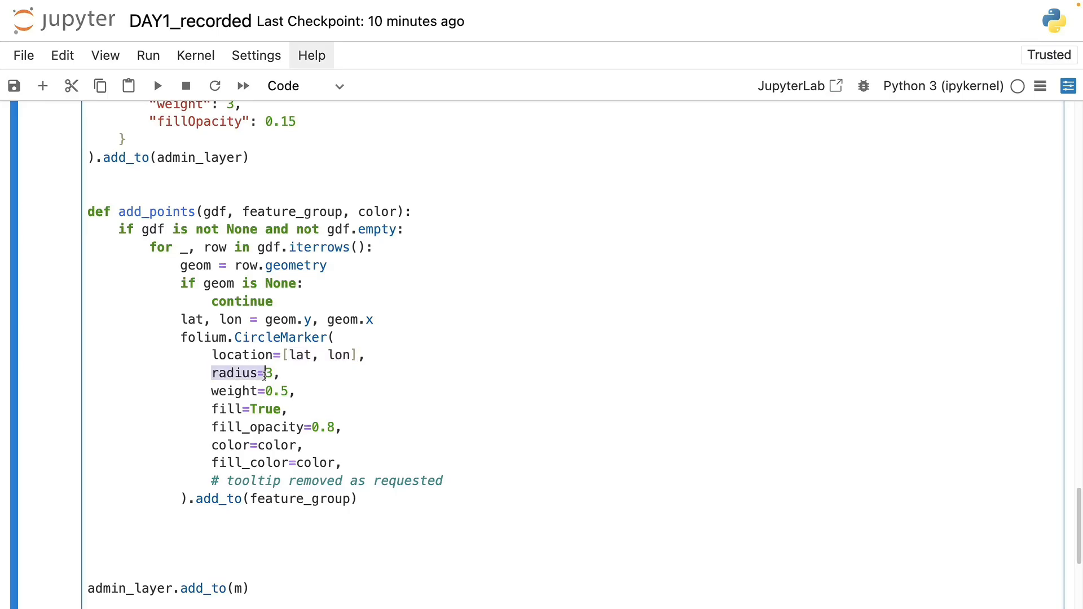
pyautogui.click(269, 373)
pyautogui.write('2')
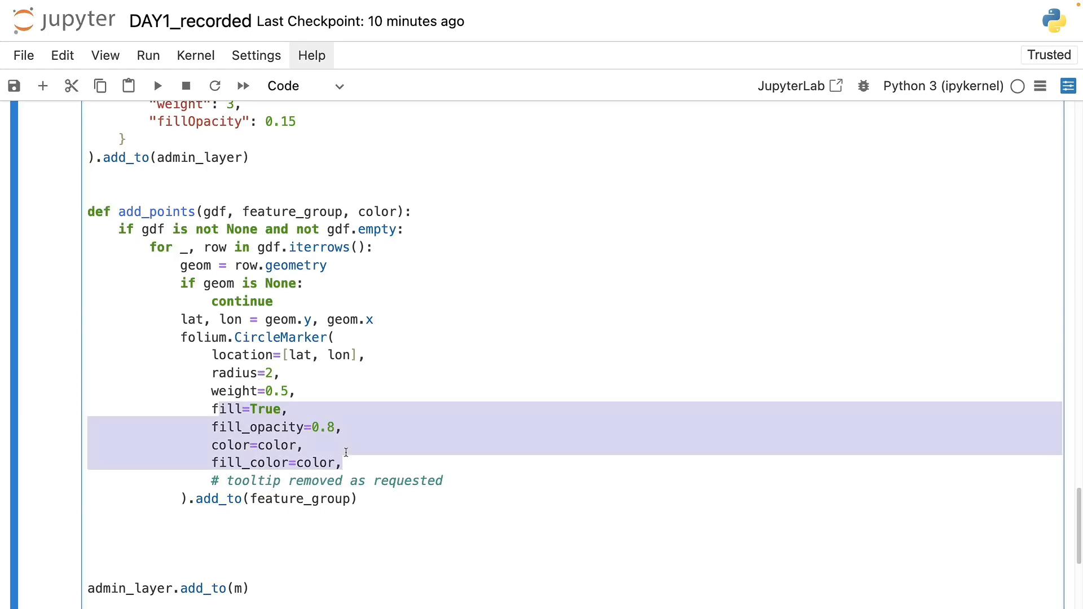
pyautogui.moveTo(349, 444)
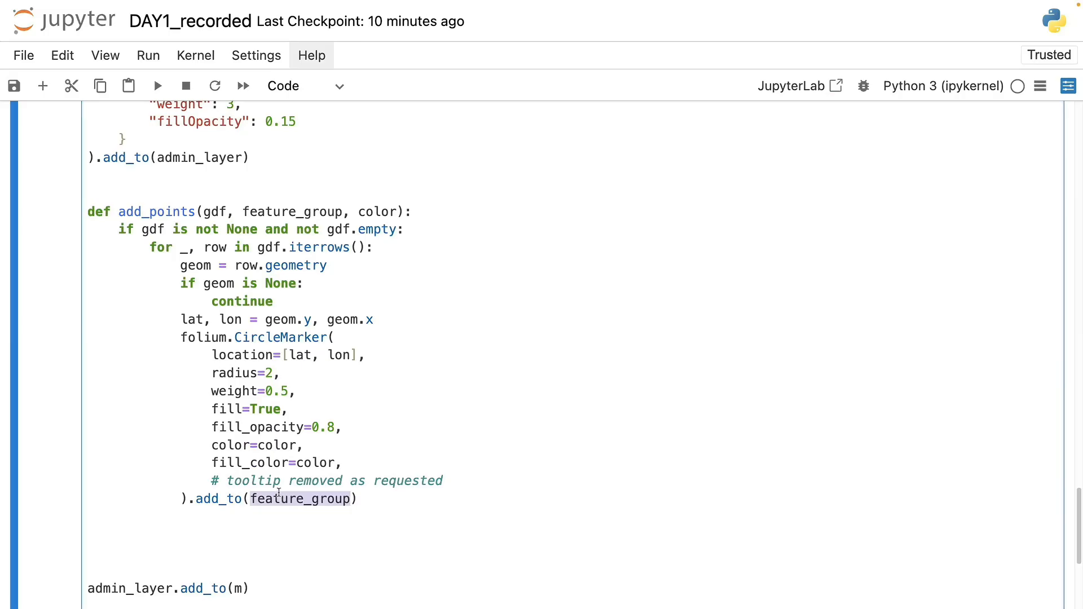
pyautogui.moveTo(290, 195)
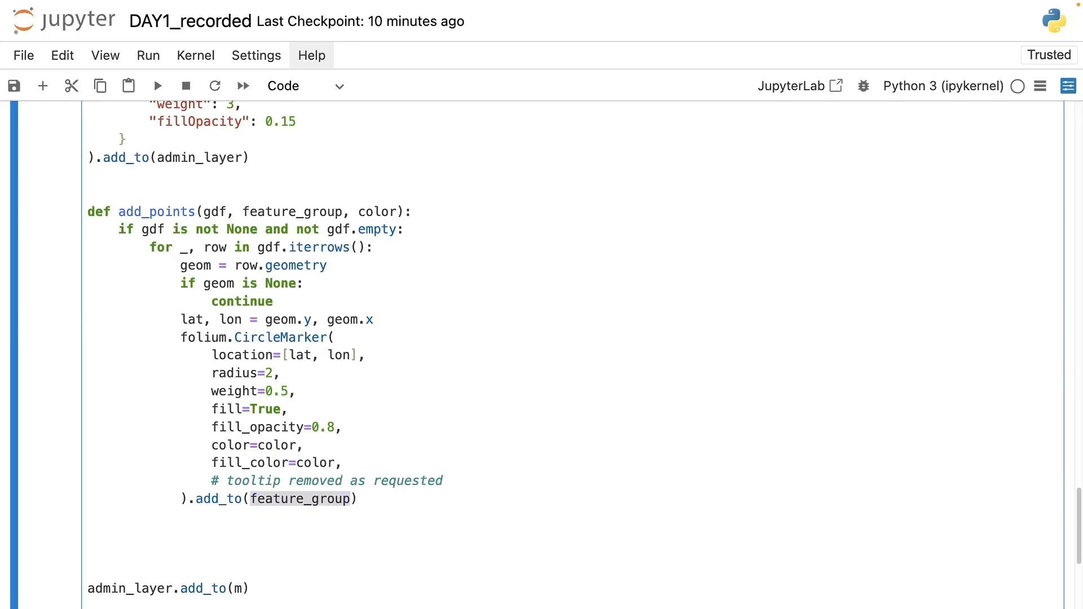
# Step: Call add_points for sports (#44e0ff cyan) and healthcare (#ff4444 red), then add pubs, sports and health layers to m
pyautogui.click(90, 535)
pyautogui.write('add_points(pubs, pubs_layer, "#ff9933")     # orange')
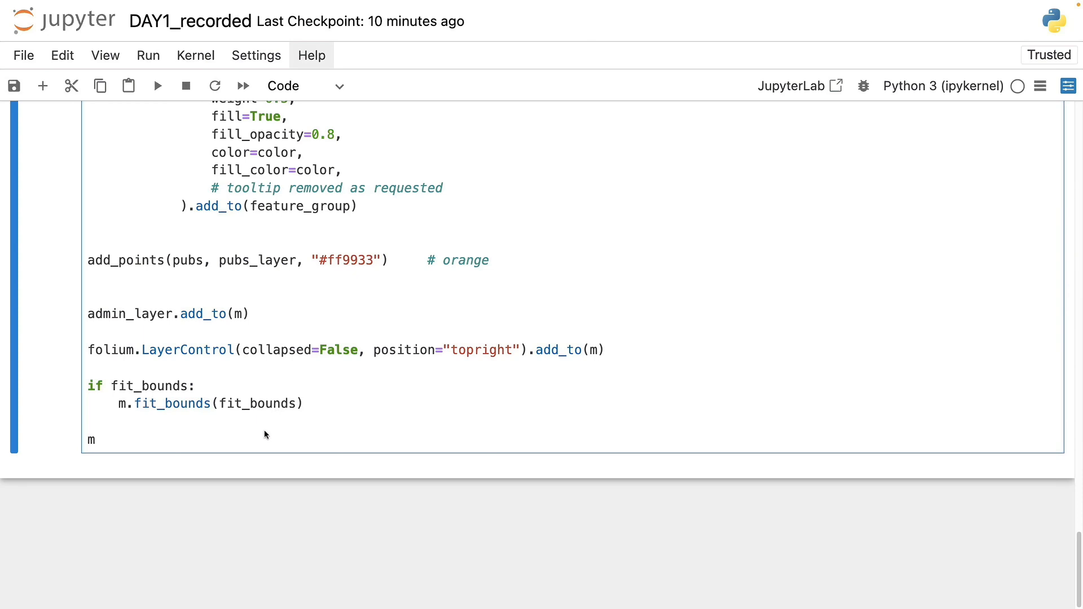
pyautogui.write('add_points(sports, sports_layer, "#44e0ff") # cyan')
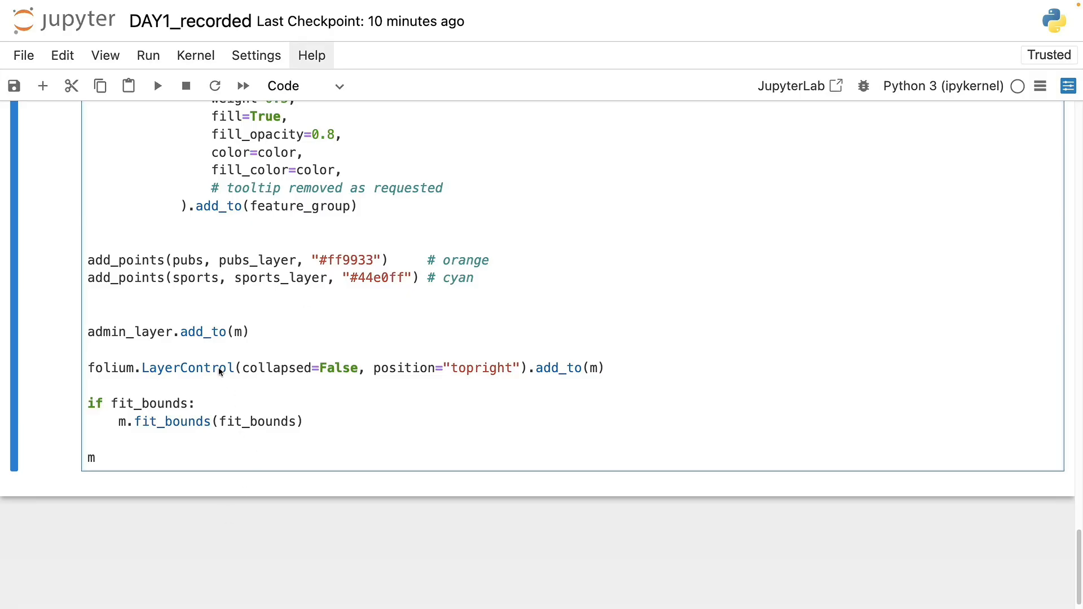
pyautogui.write('add_points(healthcare, health_layer, "#ff4444") # red')
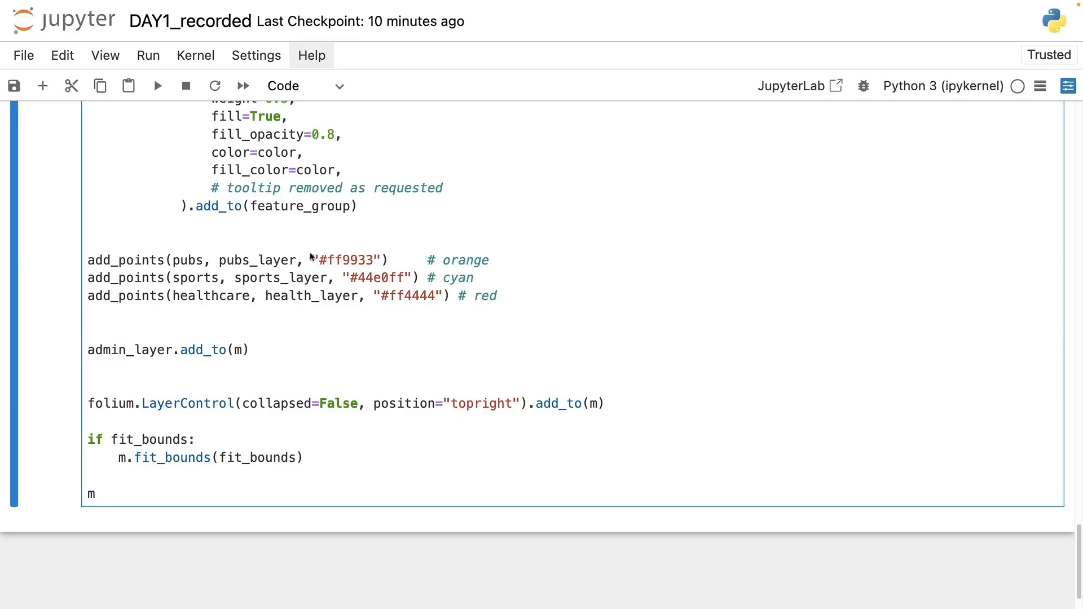
pyautogui.write('pubs_layer.add_to(m)')
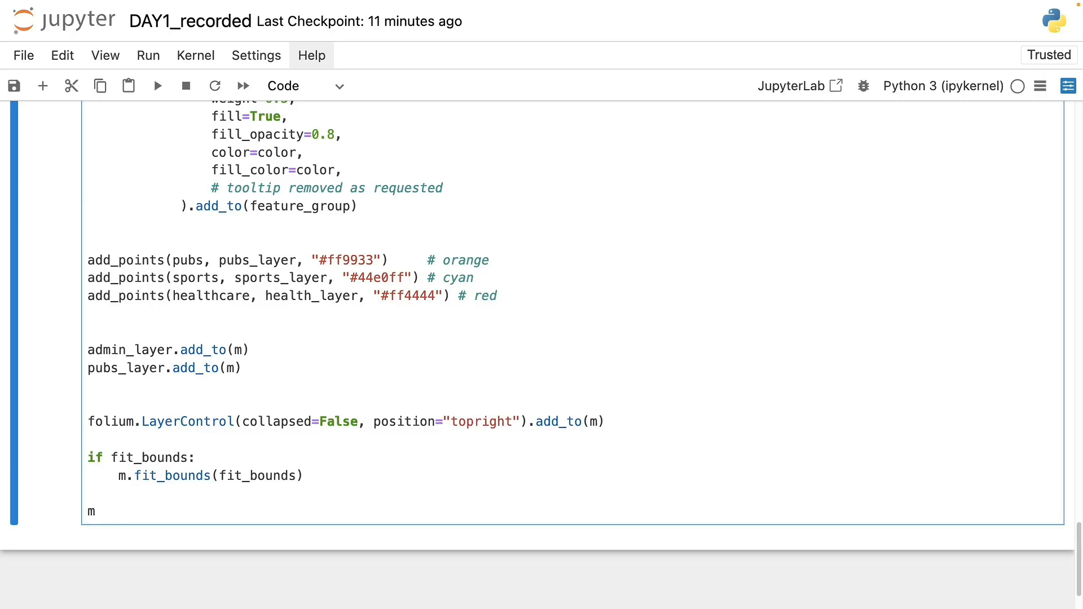
pyautogui.write('sports_layer.add_to(m)')
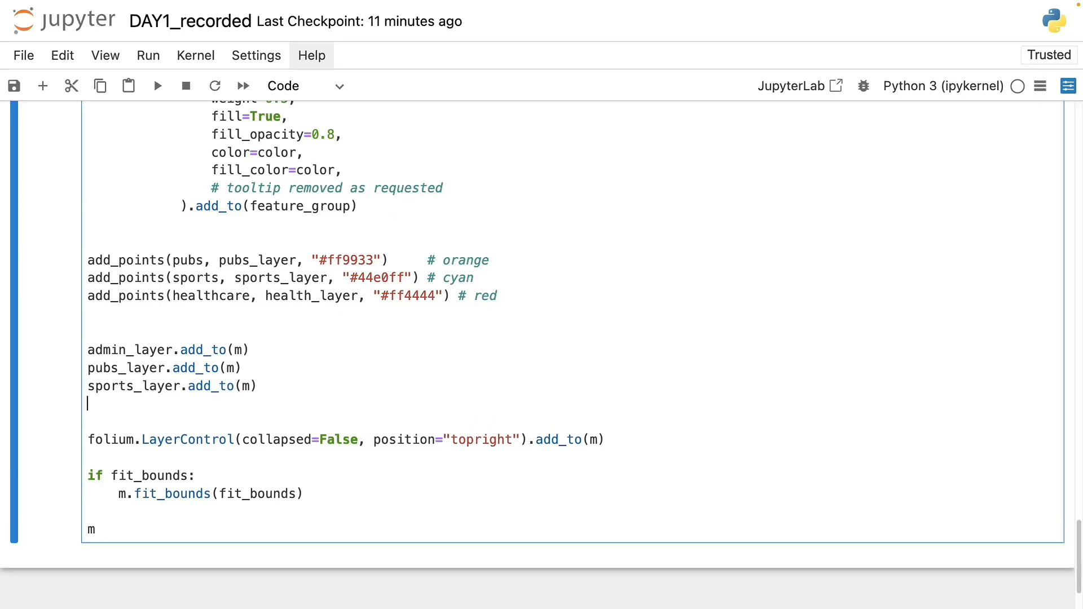
pyautogui.moveTo(158, 414)
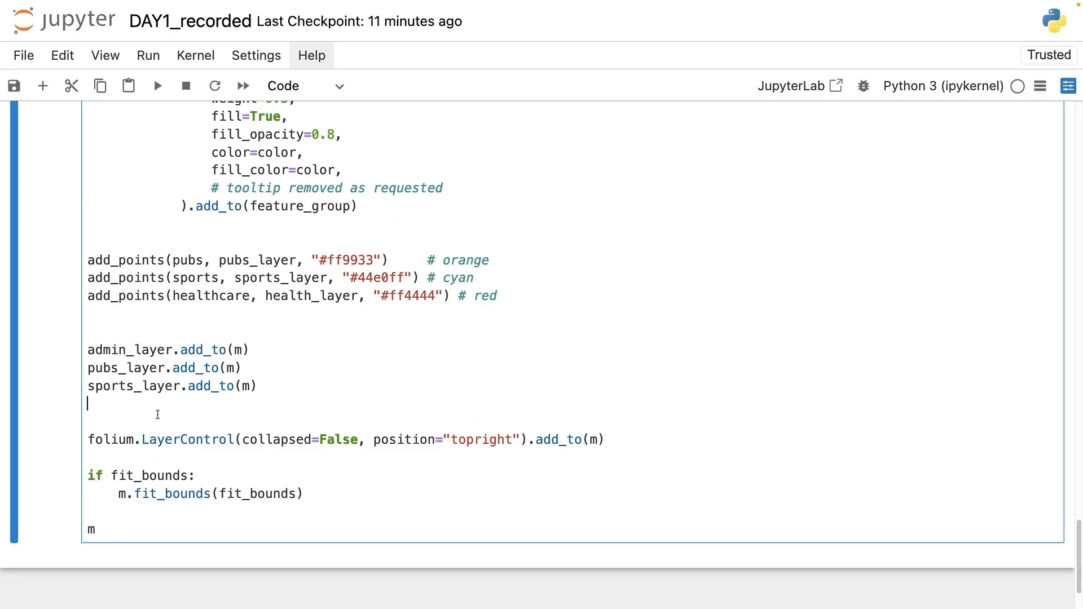
pyautogui.write('health_layer.add_to(m)')
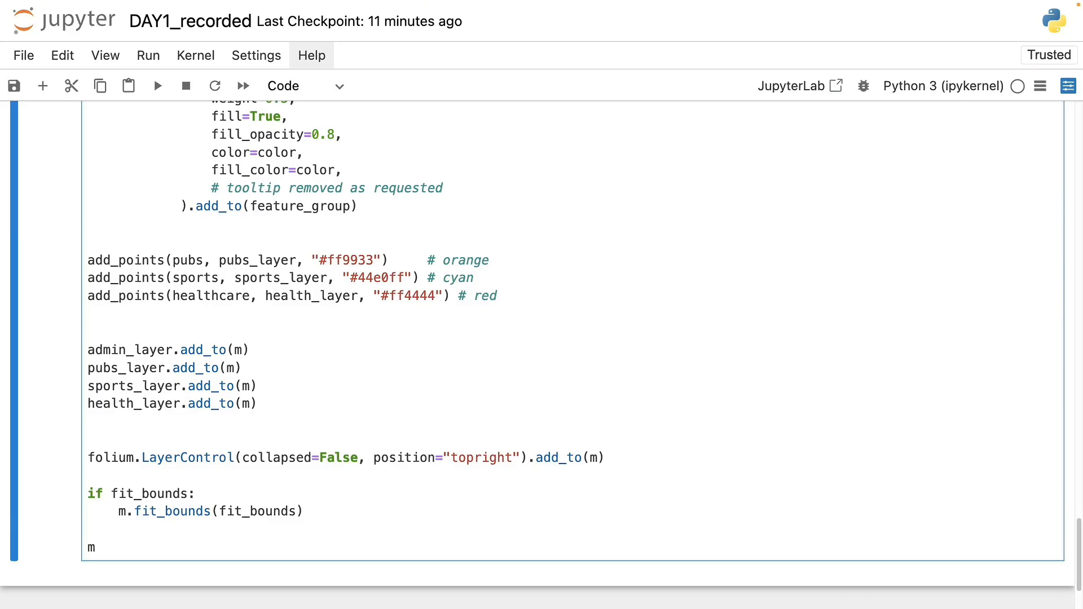
pyautogui.click(88, 421)
pyautogui.write('m.save("budapest_pubs.html")')
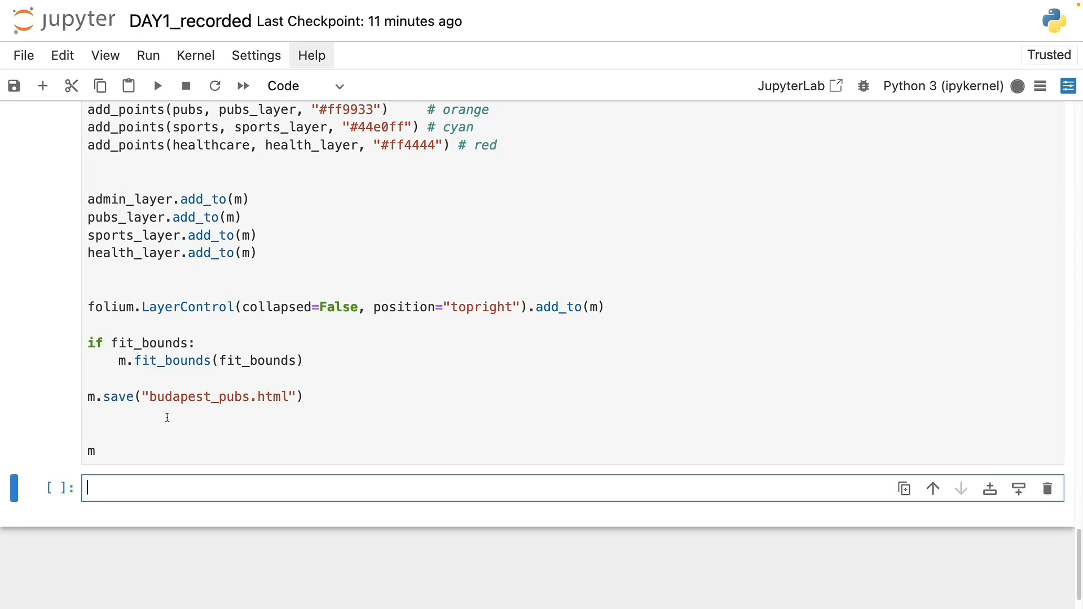
# Step: Run the cell so the map saves as budapest_pubs.html and renders with a four-layer switcher
pyautogui.click(156, 86)
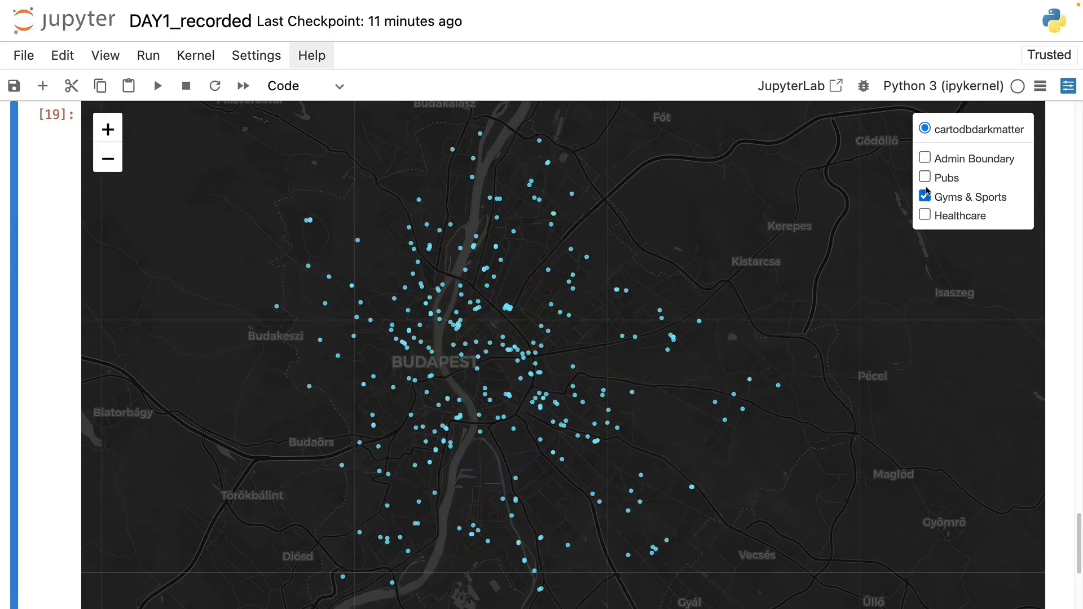
# Step: Toggle Gyms & Sports, Healthcare and Pubs checkboxes individually, ending with pubs and sports points inside the boundary
pyautogui.click(924, 158)
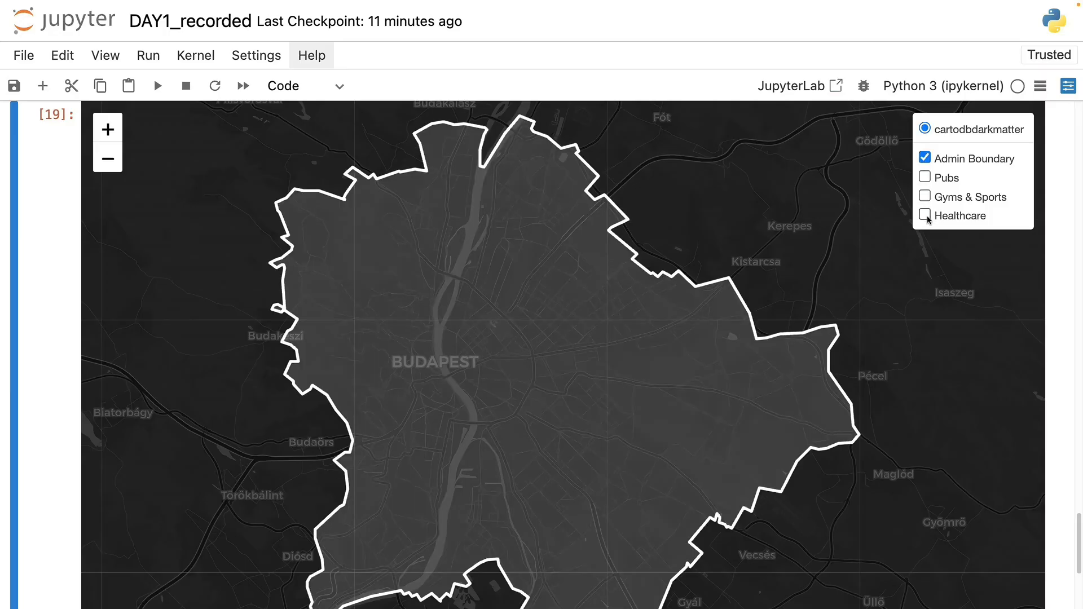
pyautogui.click(925, 215)
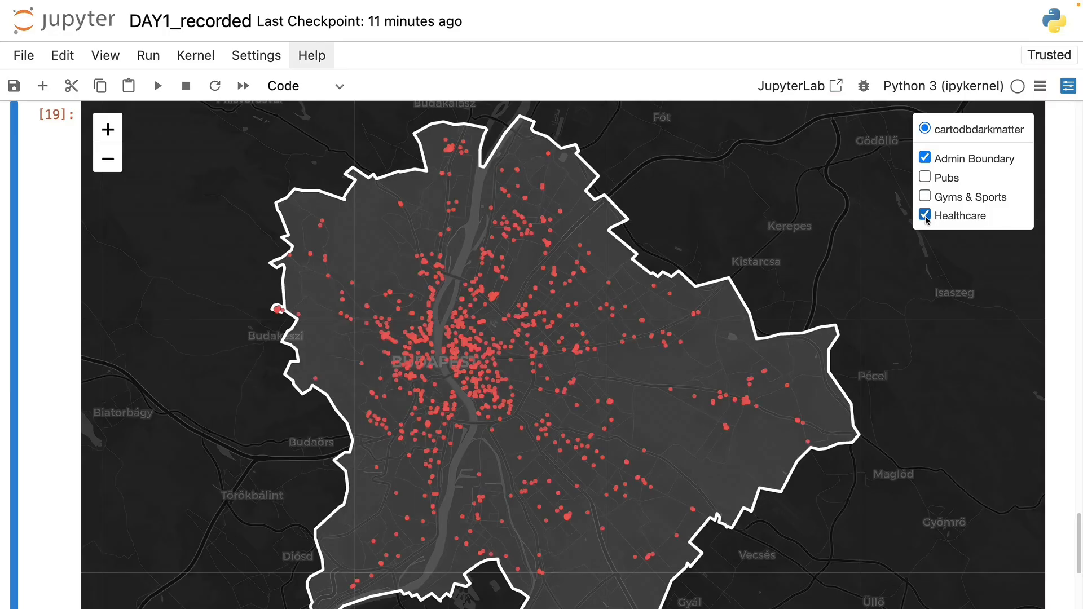
pyautogui.click(924, 216)
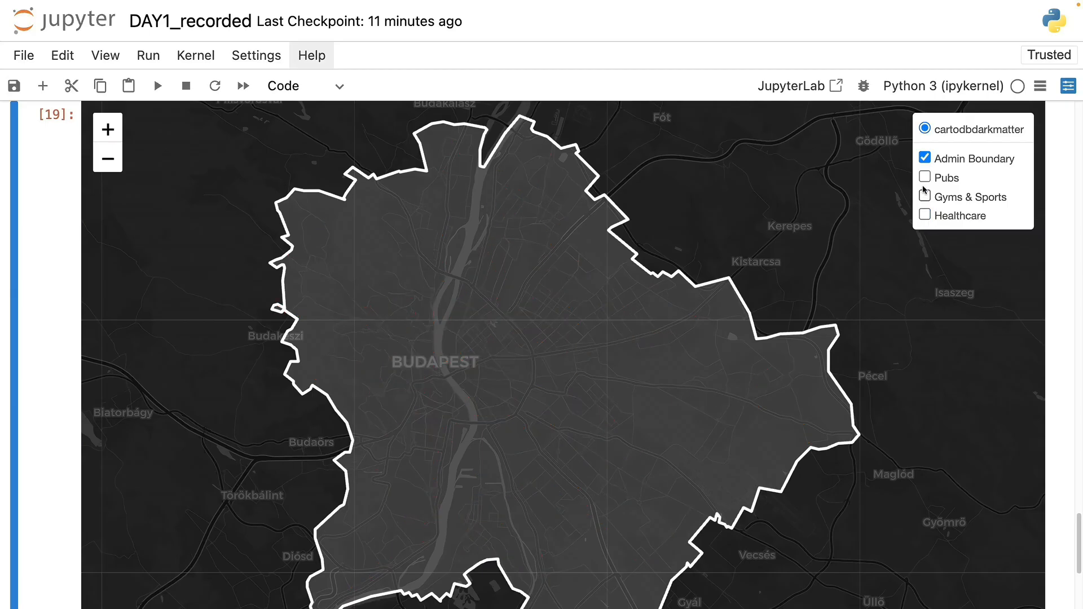
pyautogui.click(924, 178)
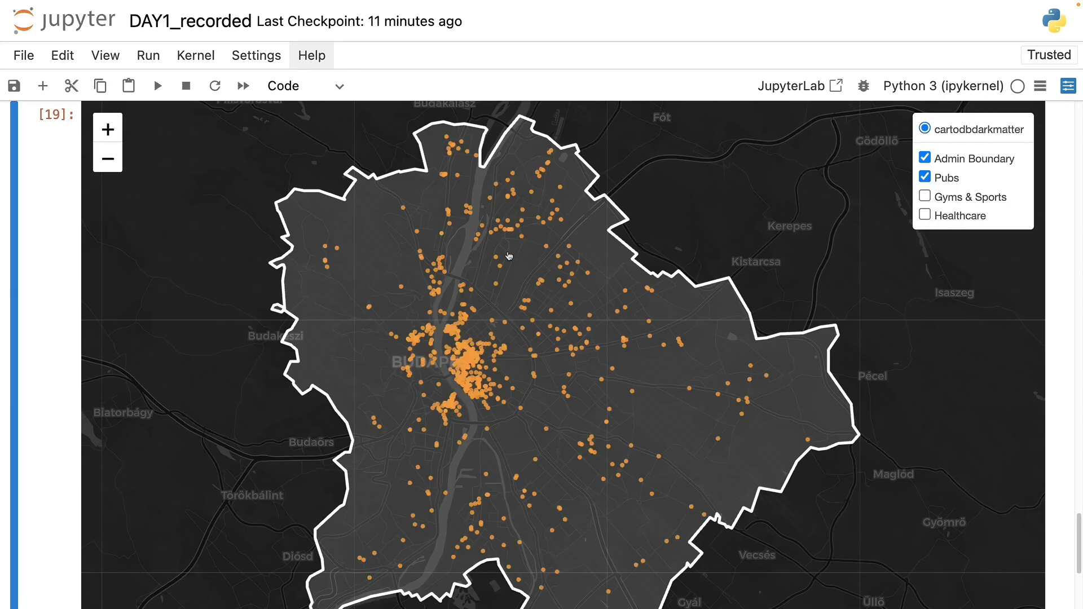
pyautogui.moveTo(462, 371)
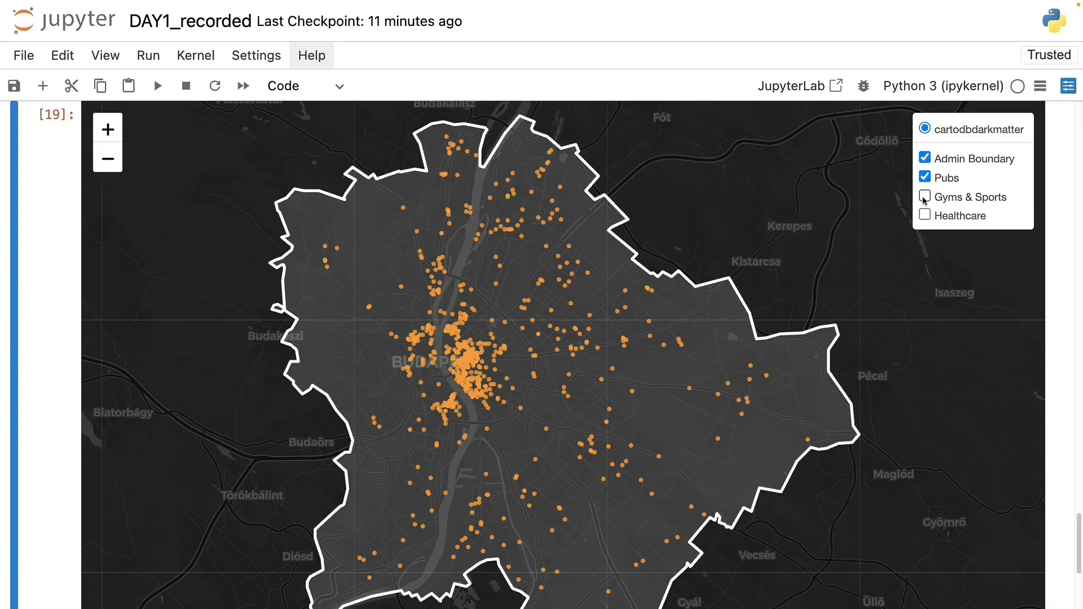
pyautogui.click(924, 196)
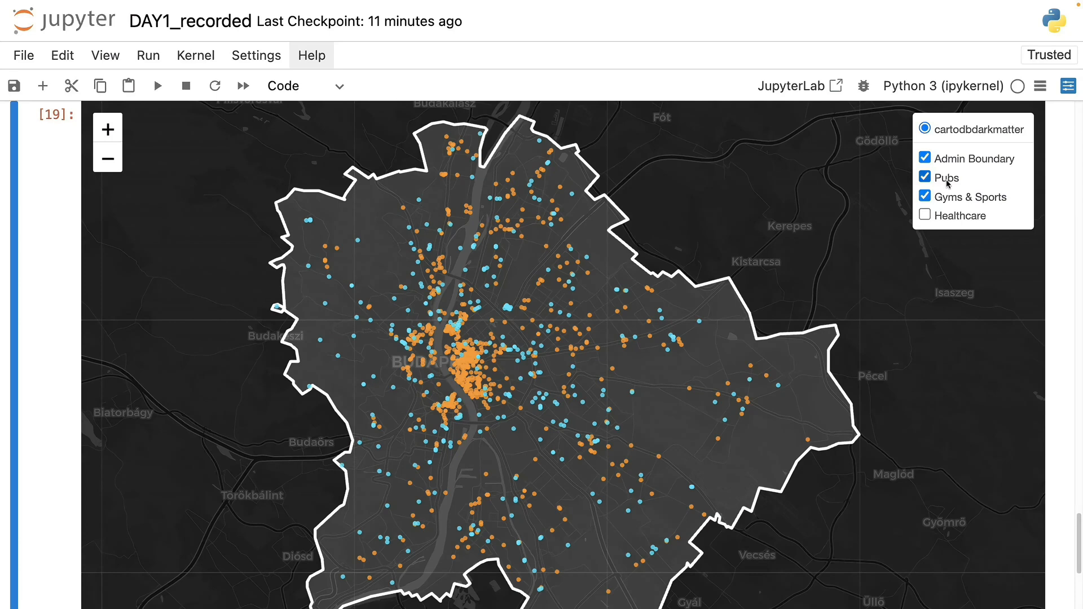
pyautogui.click(924, 178)
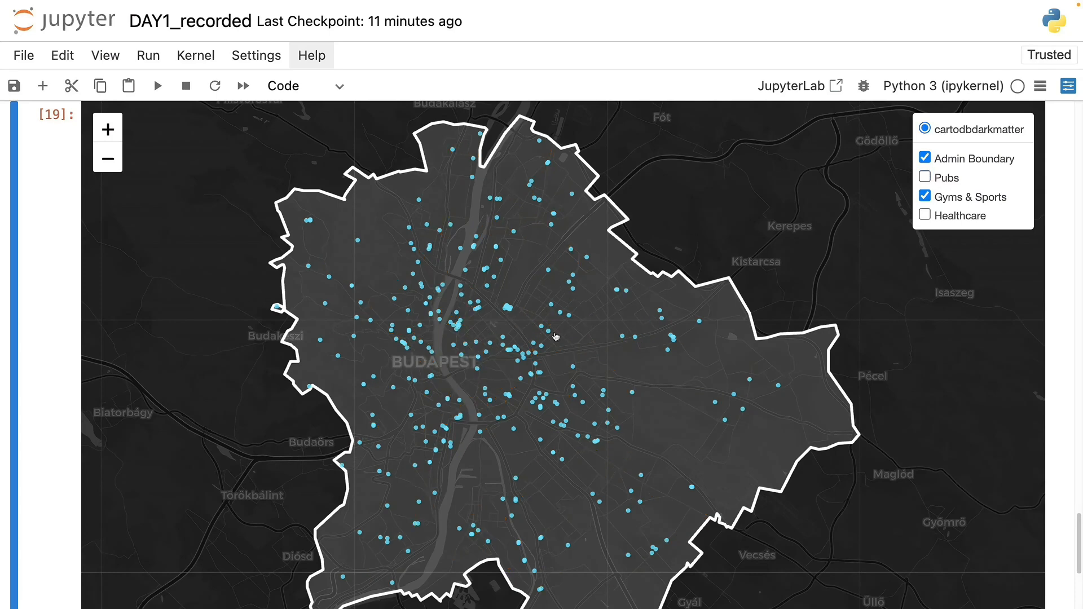
pyautogui.moveTo(919, 189)
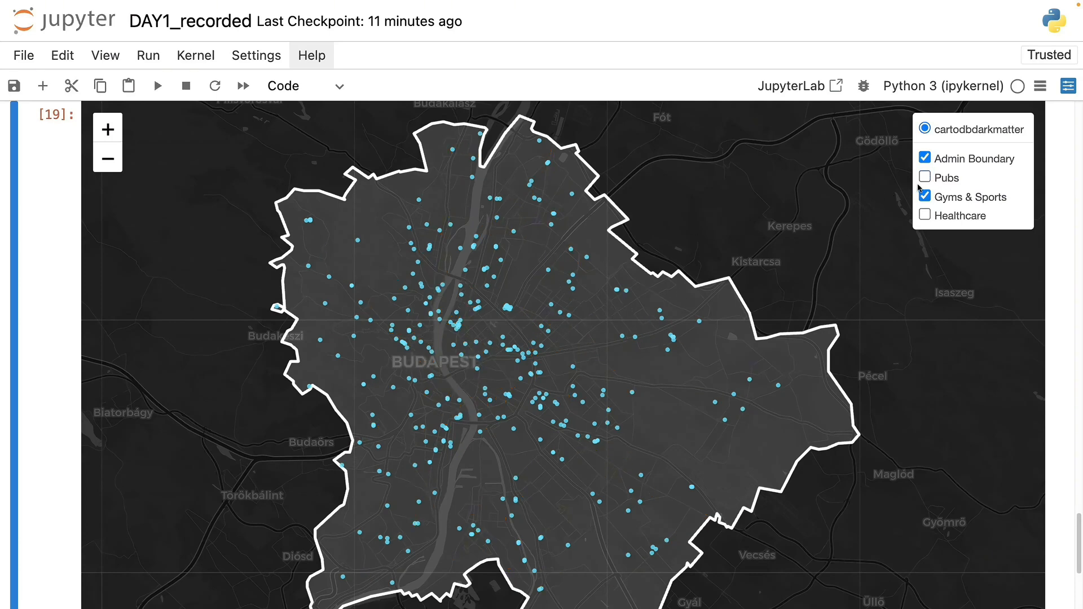
pyautogui.click(924, 177)
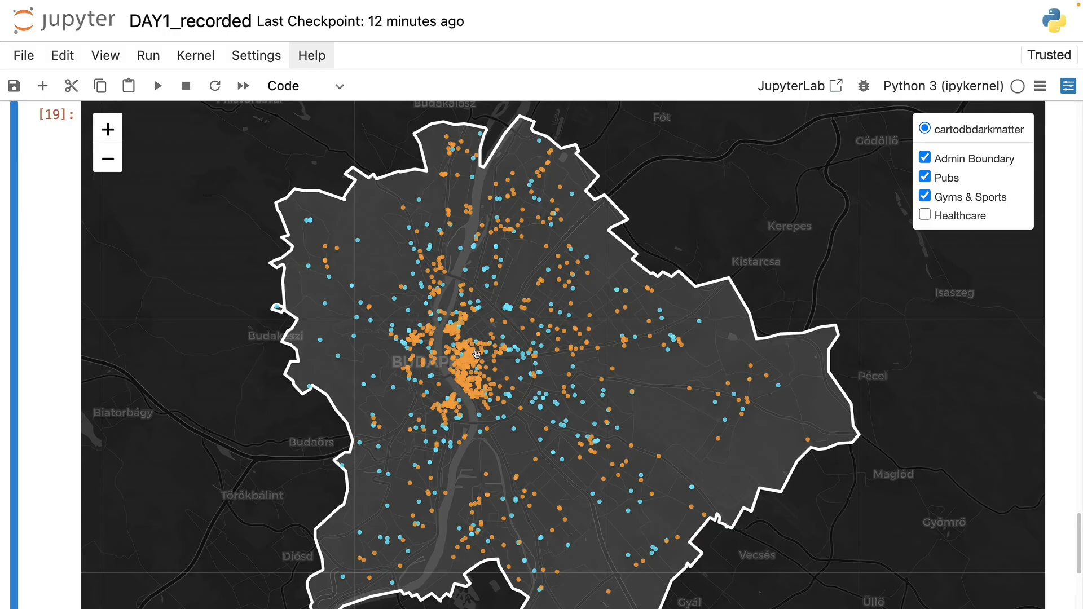
pyautogui.moveTo(689, 224)
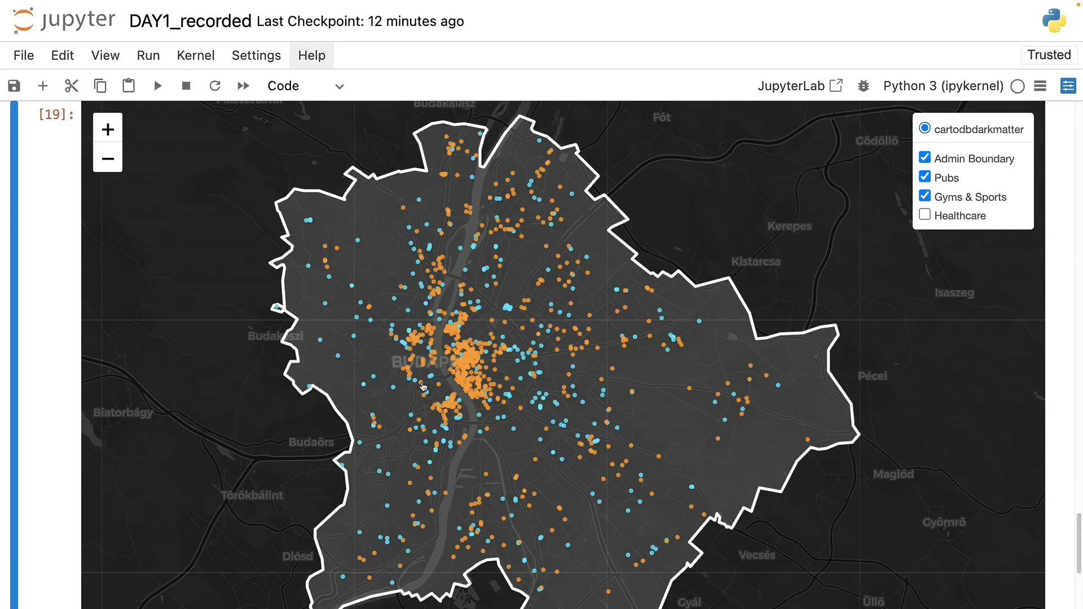
pyautogui.moveTo(561, 381)
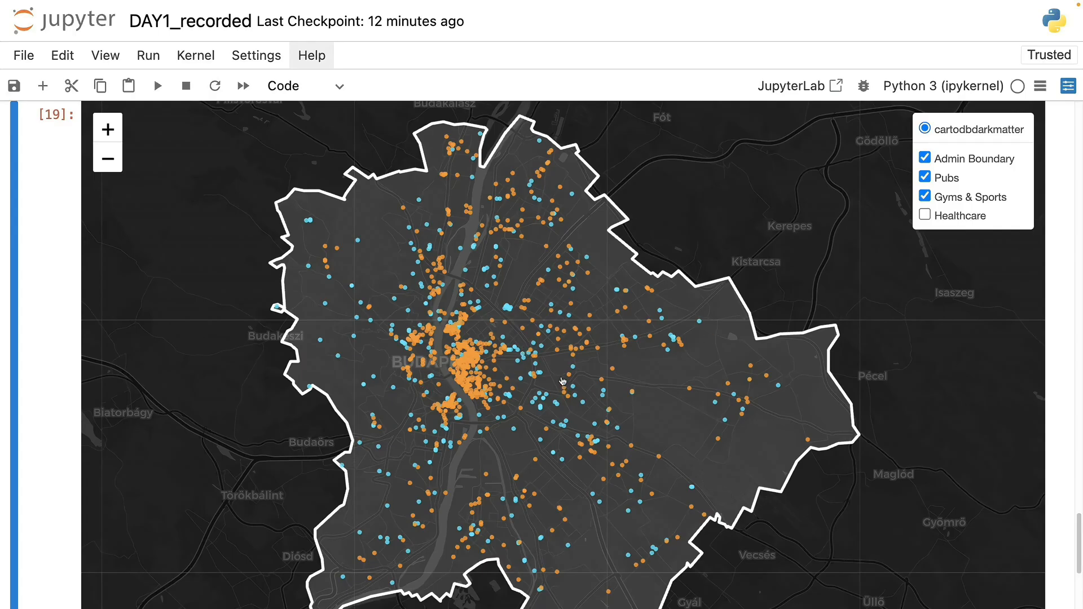
# Step: Switch the visible points to red Healthcare with cyan Gyms & Sports, leaving Pubs hidden
pyautogui.click(924, 215)
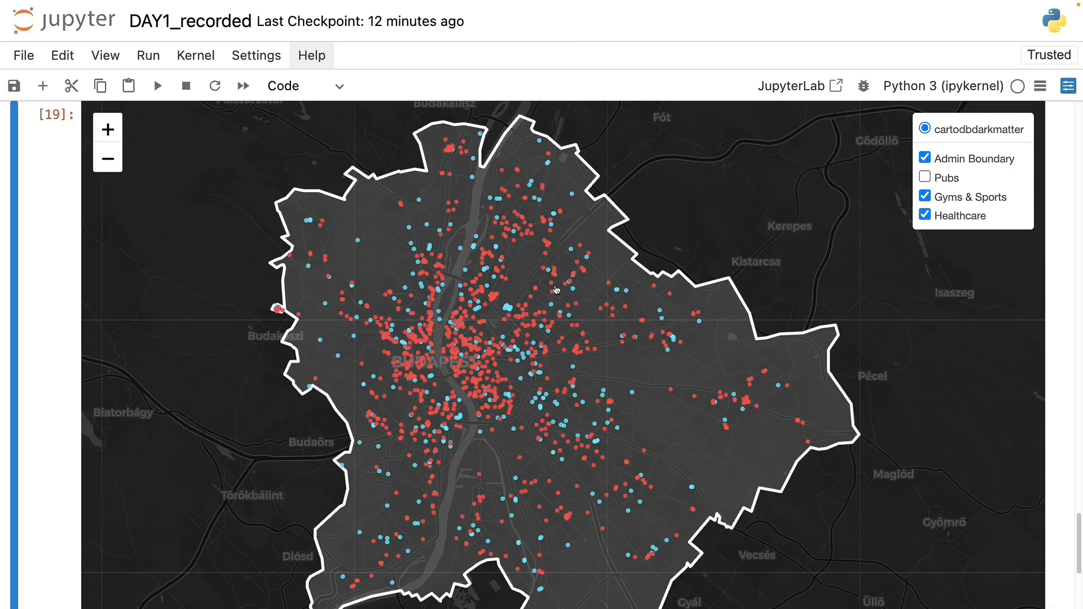
pyautogui.moveTo(884, 185)
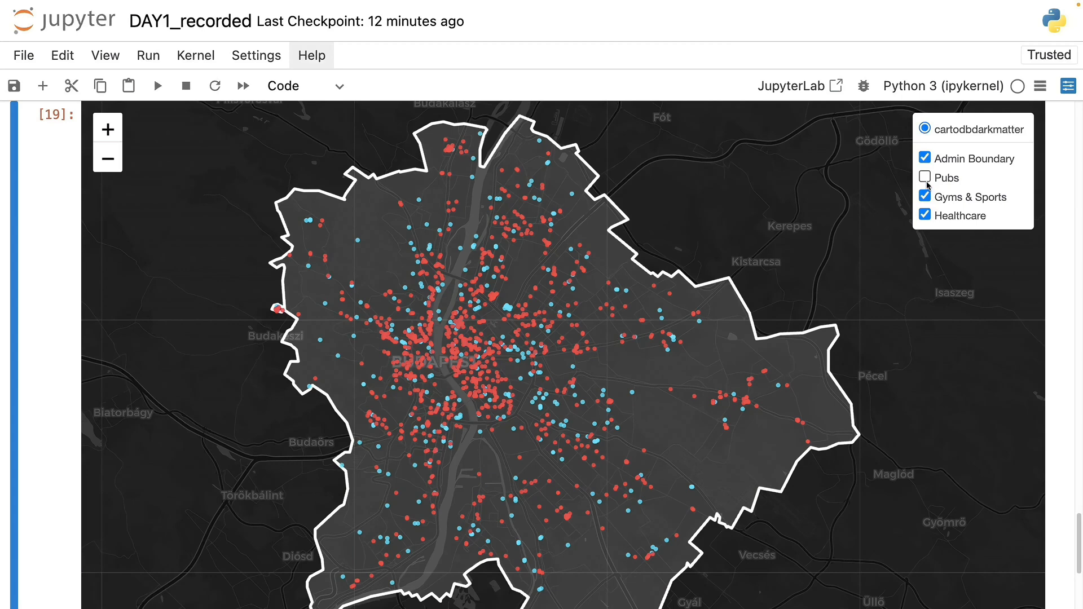
pyautogui.moveTo(928, 184)
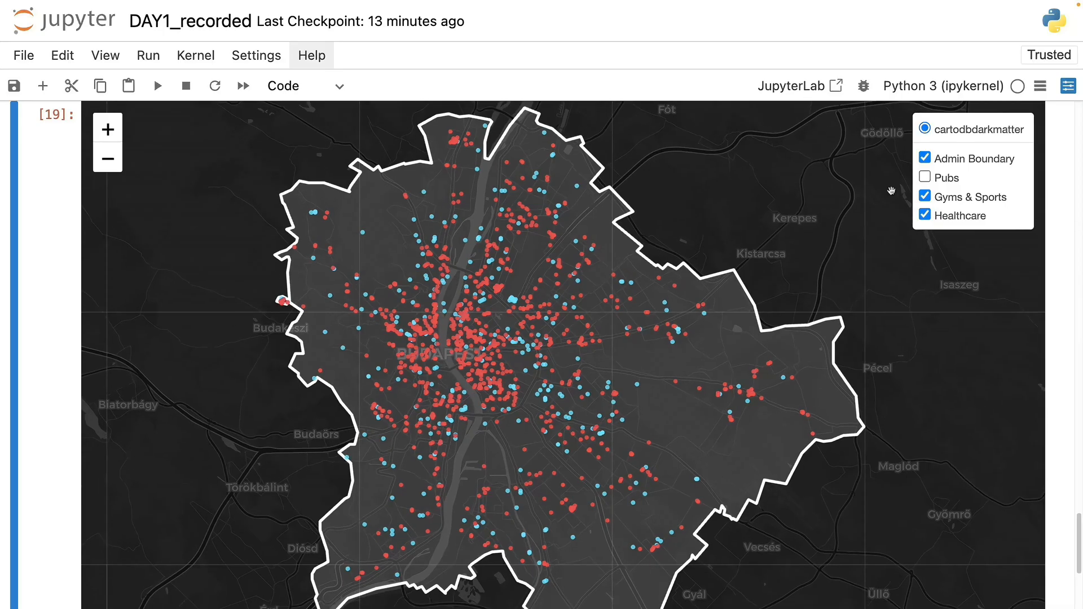
# Step: Turn Pubs back on so all four layers show, and zoom into central Budapest along the Danube
pyautogui.click(924, 196)
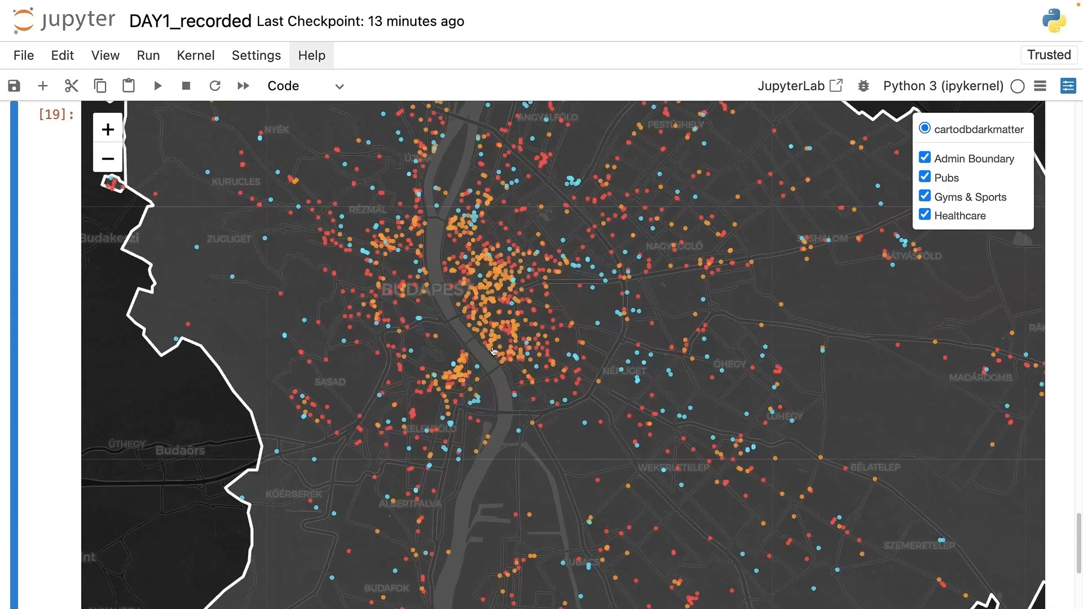
pyautogui.click(108, 129)
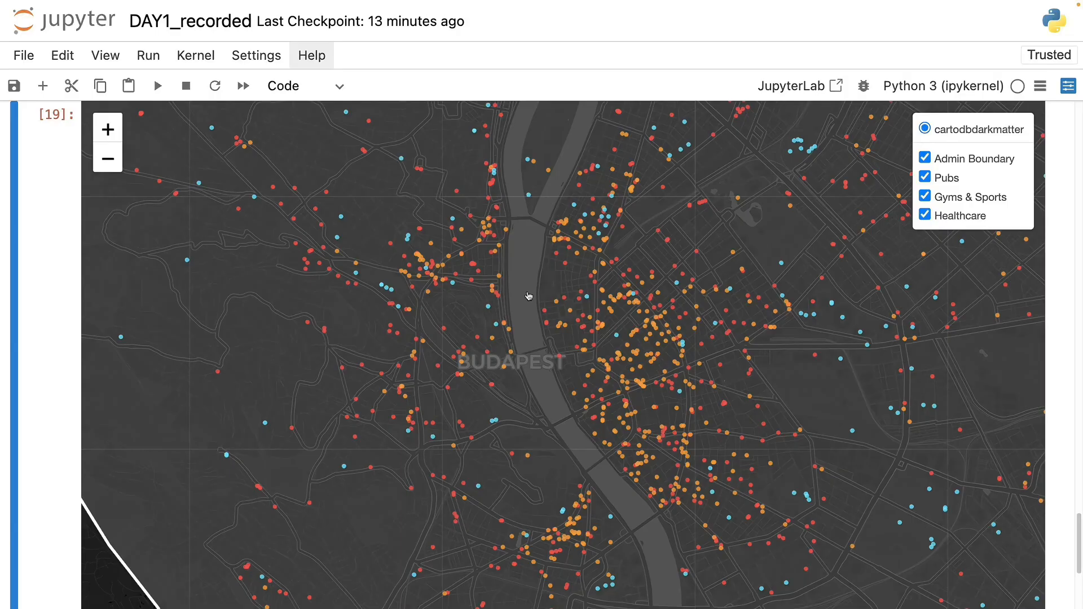
pyautogui.moveTo(523, 319)
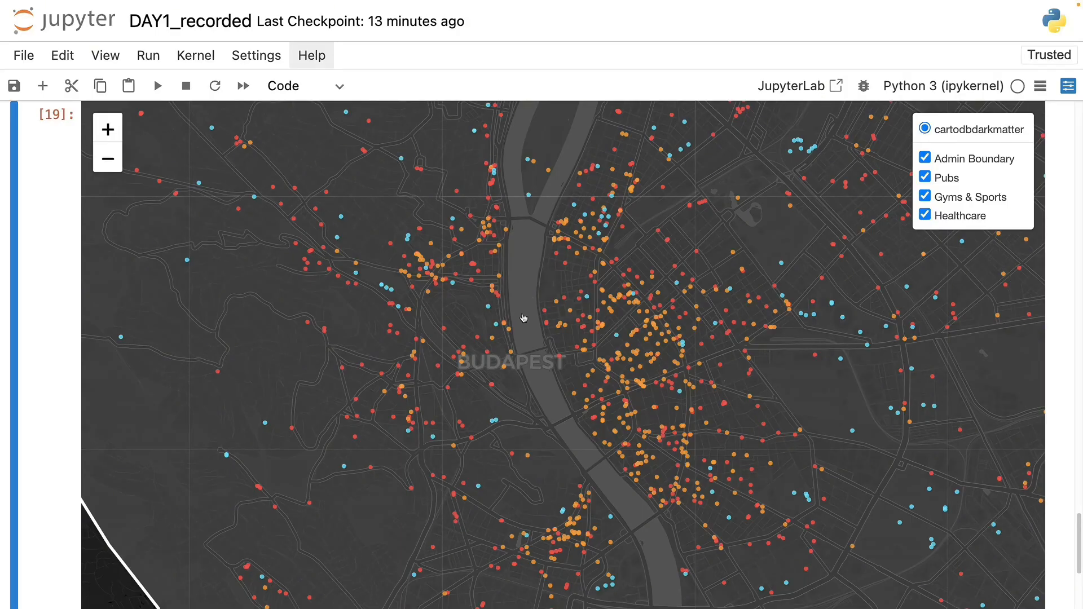
pyautogui.moveTo(518, 320)
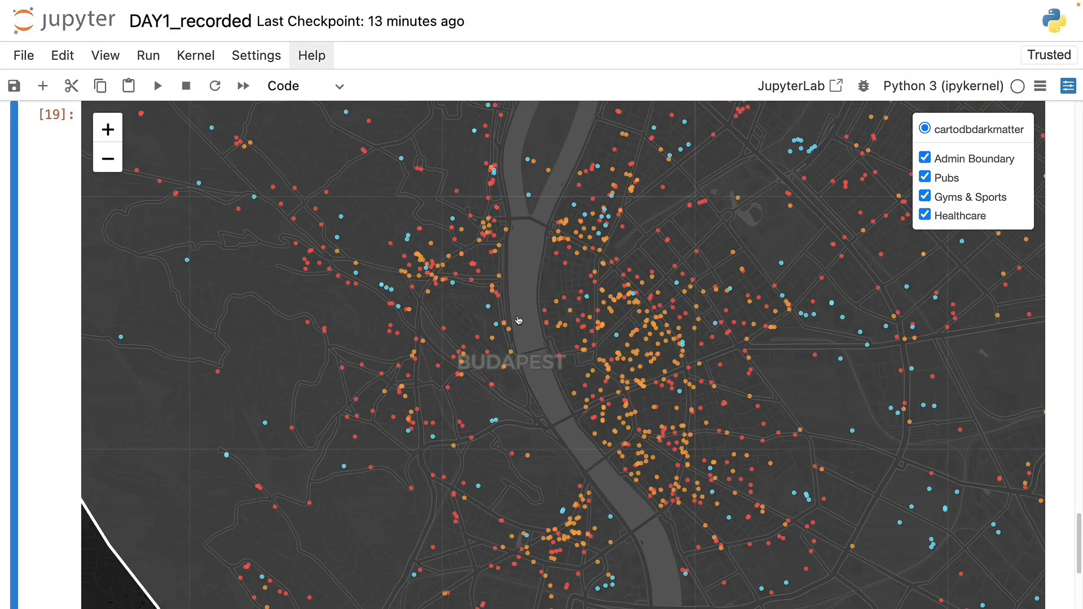